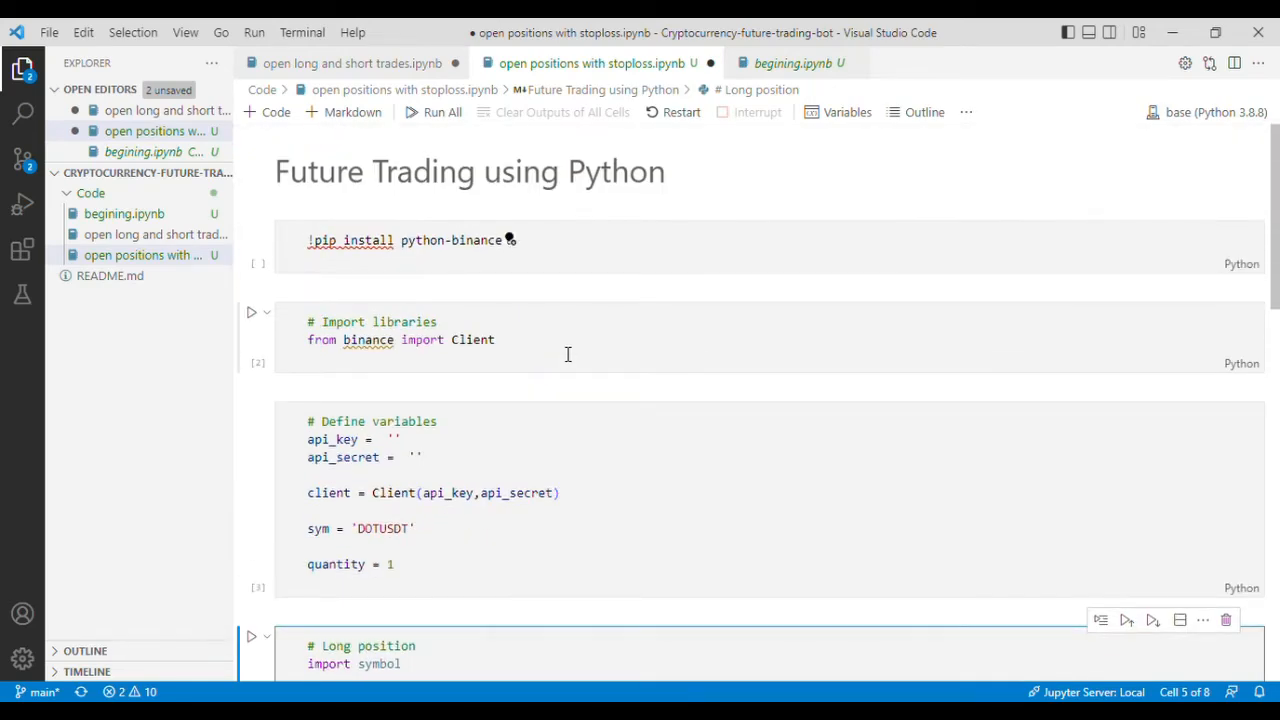
- Bring the long/short position functions cell into view and place the cursor at its end
scroll(down, 3)
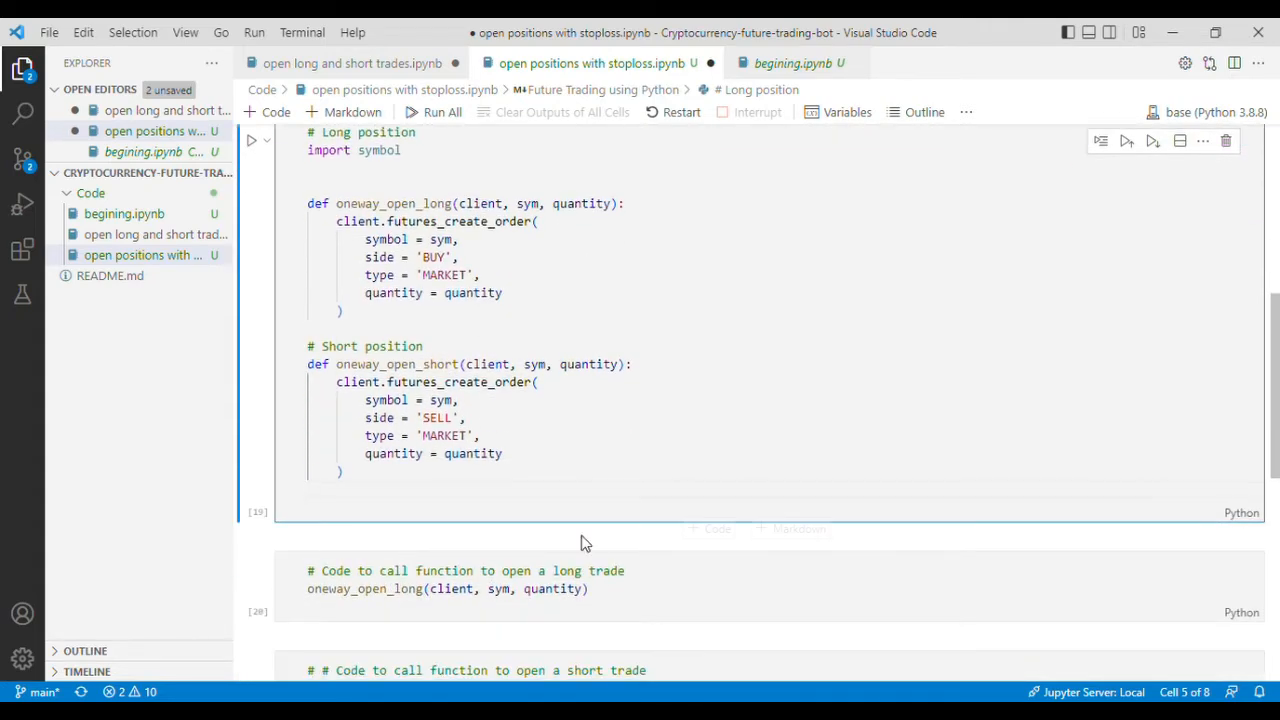
scroll(down, 3)
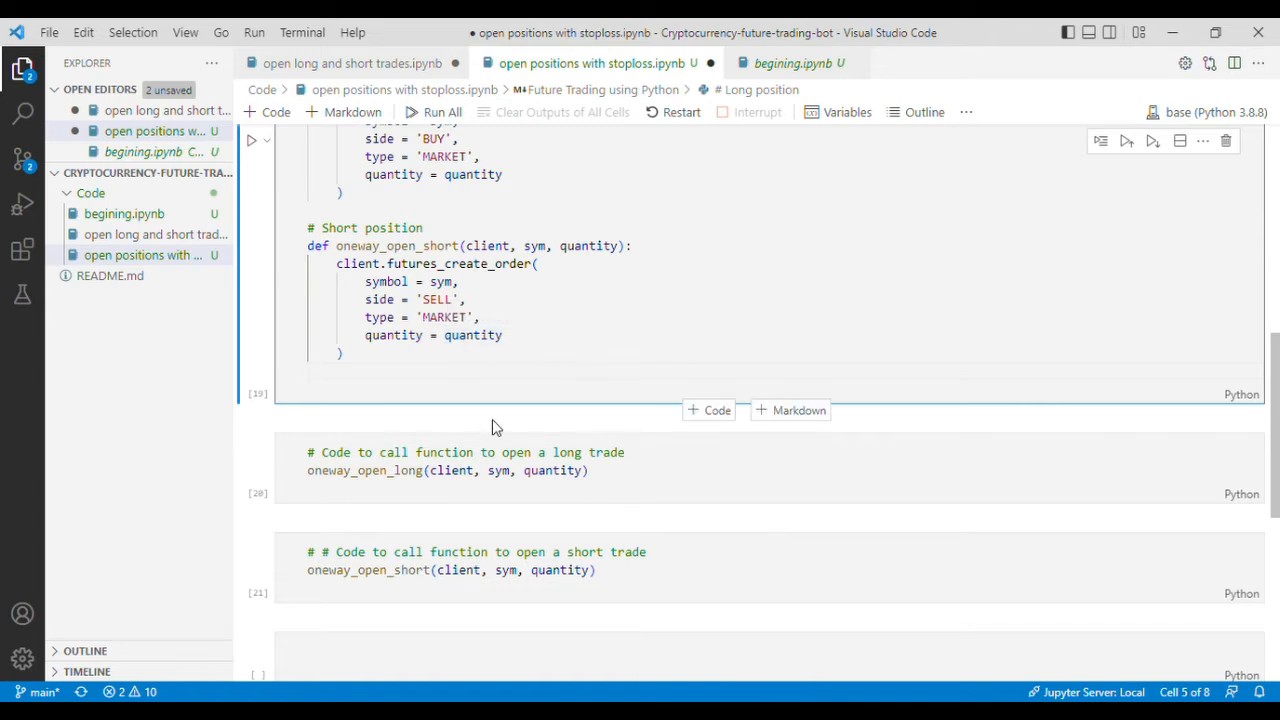
click(310, 370)
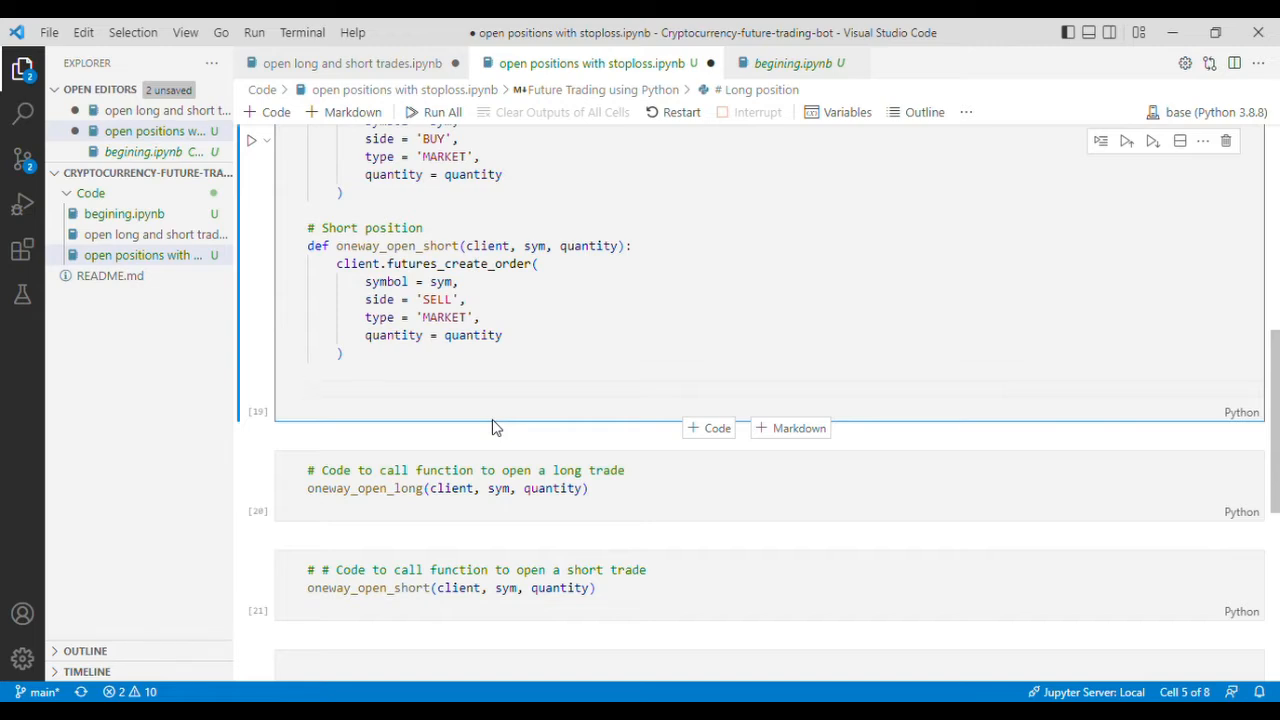
- Add a '# Stoploss for long trade' comment and begin 'def oneway_long_stoploss()'
text(# Stoploss for long)
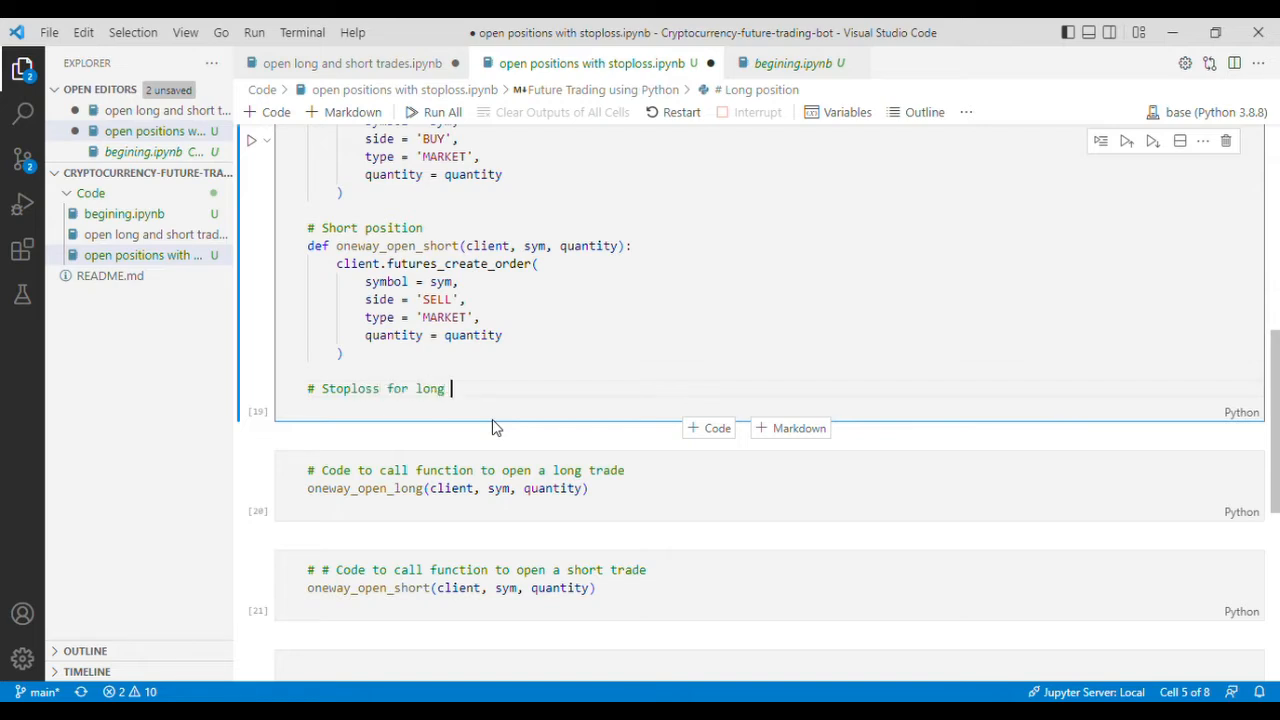
text(trade)
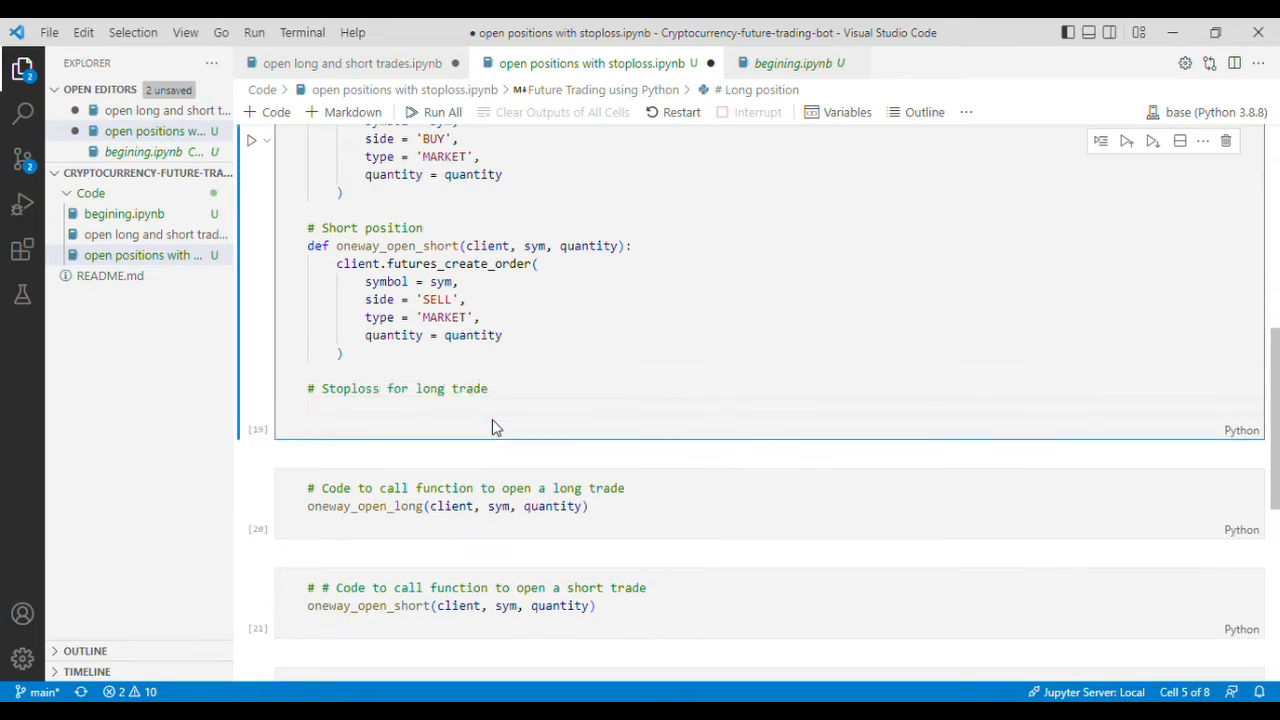
text(def)
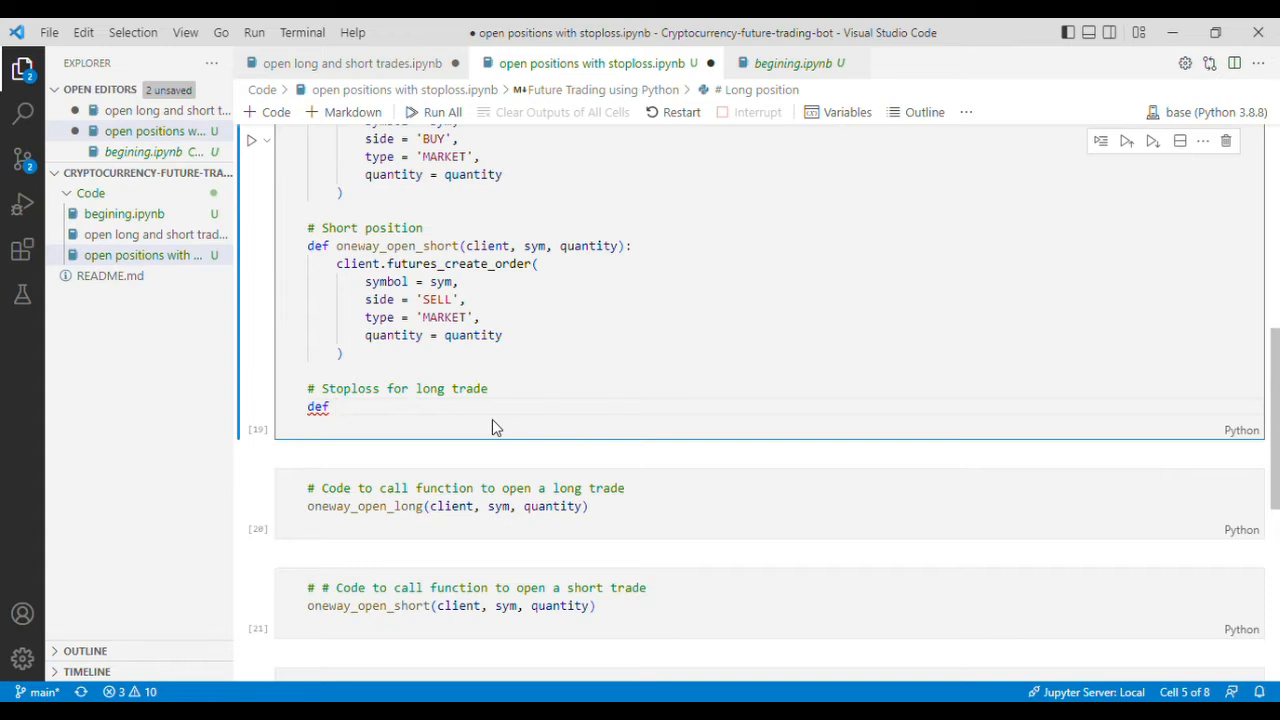
text(on)
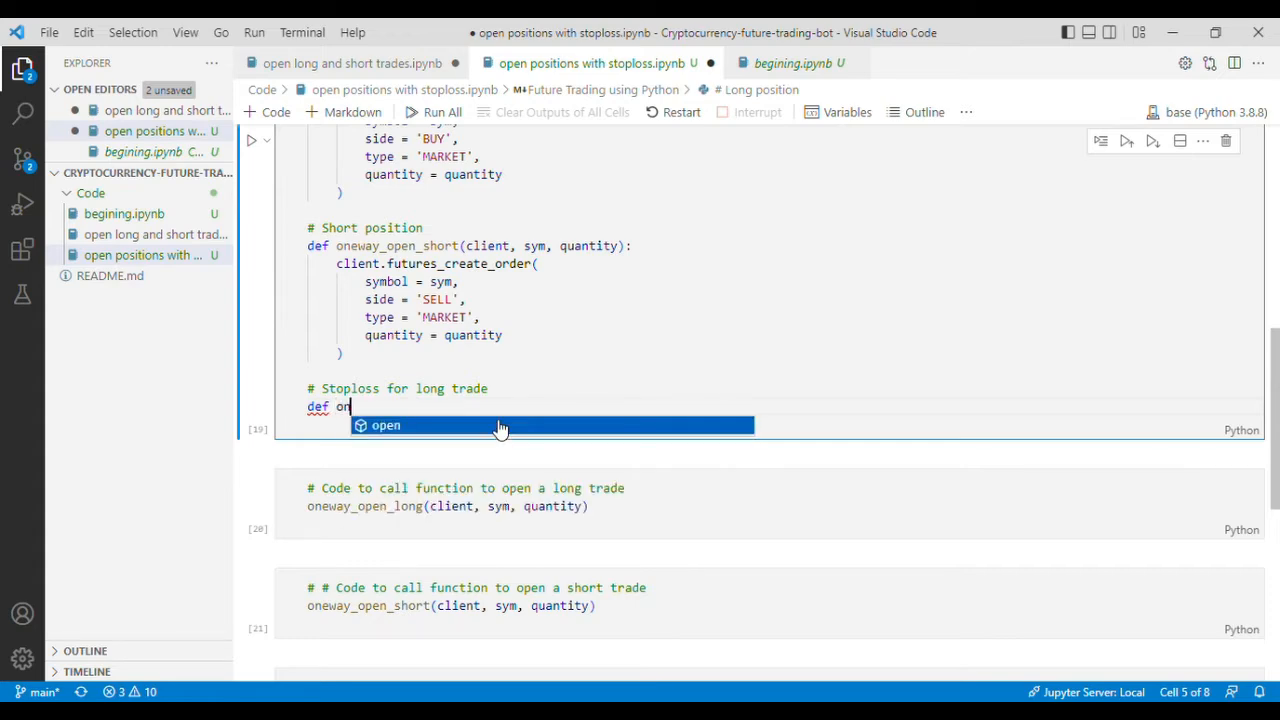
text(eway)
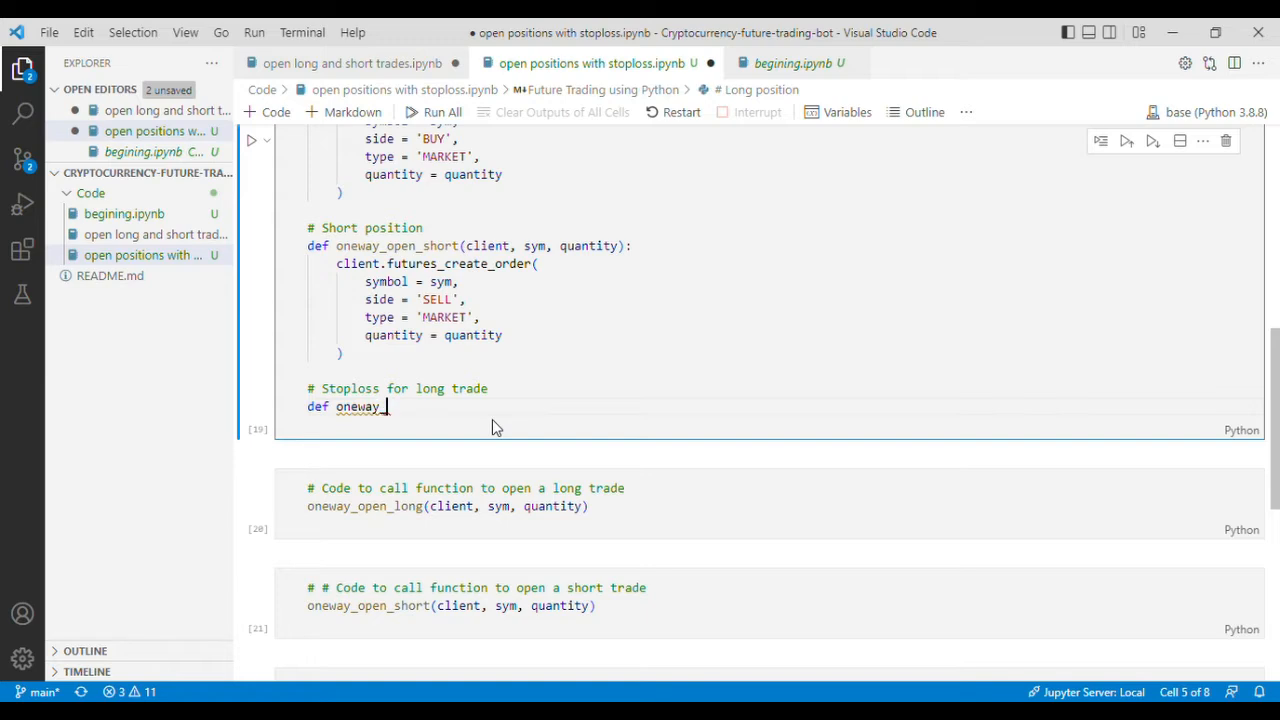
text(_)
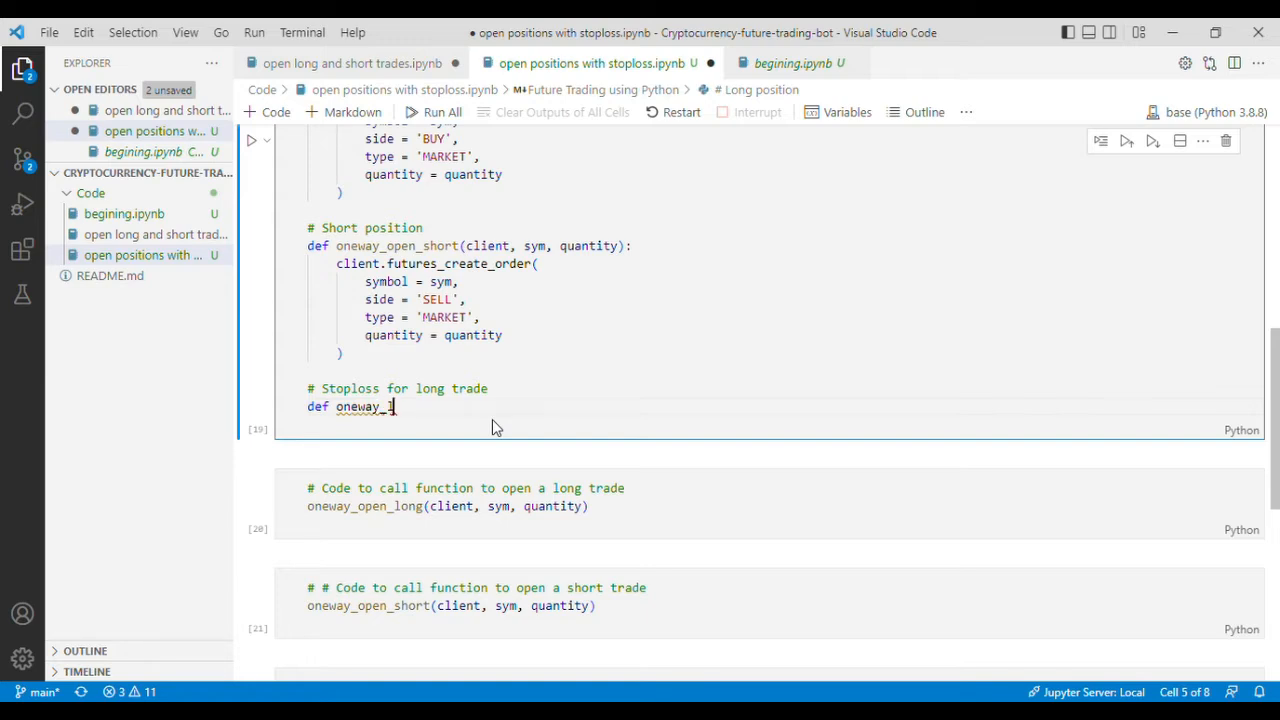
text(long_)
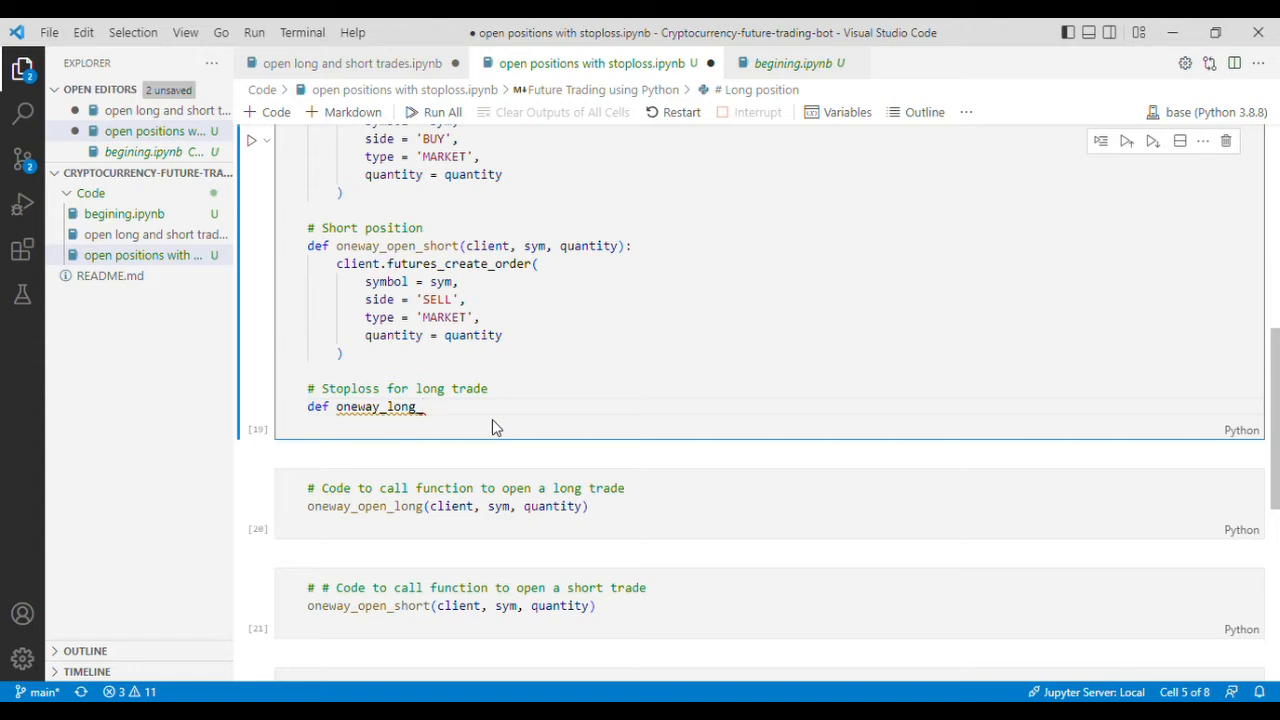
text(s)
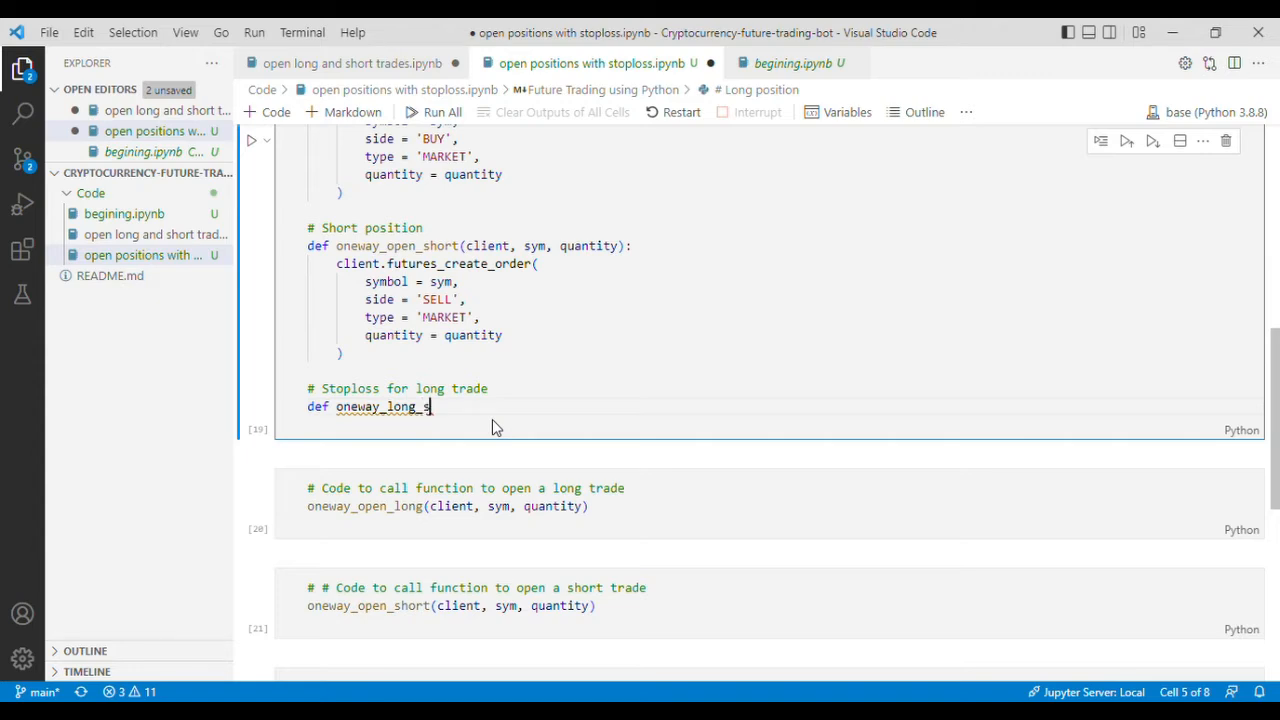
text(top)
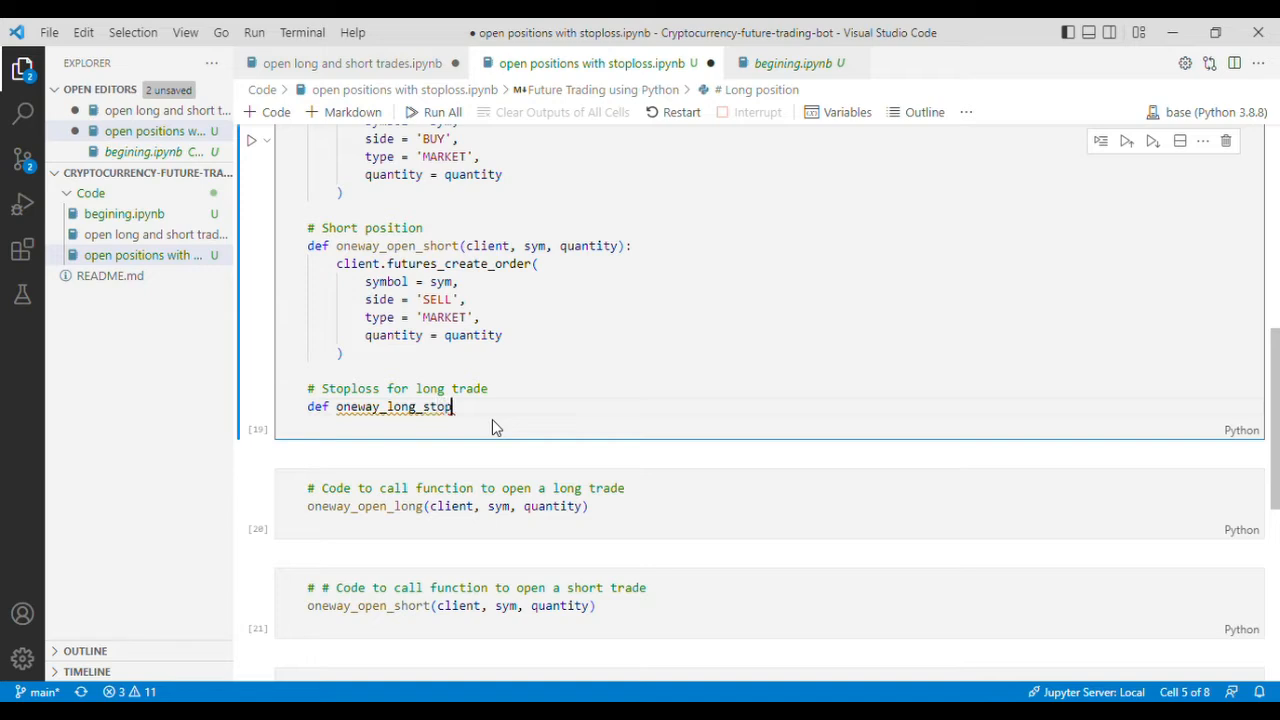
text(loss)
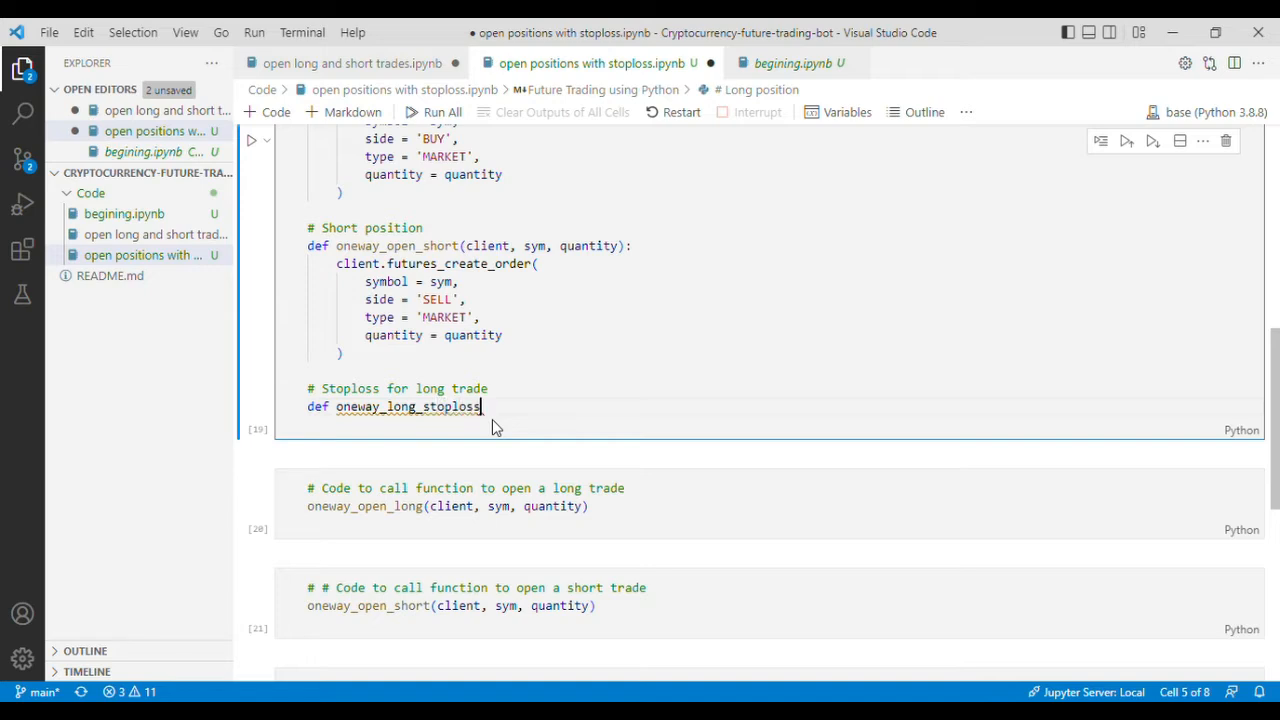
text(())
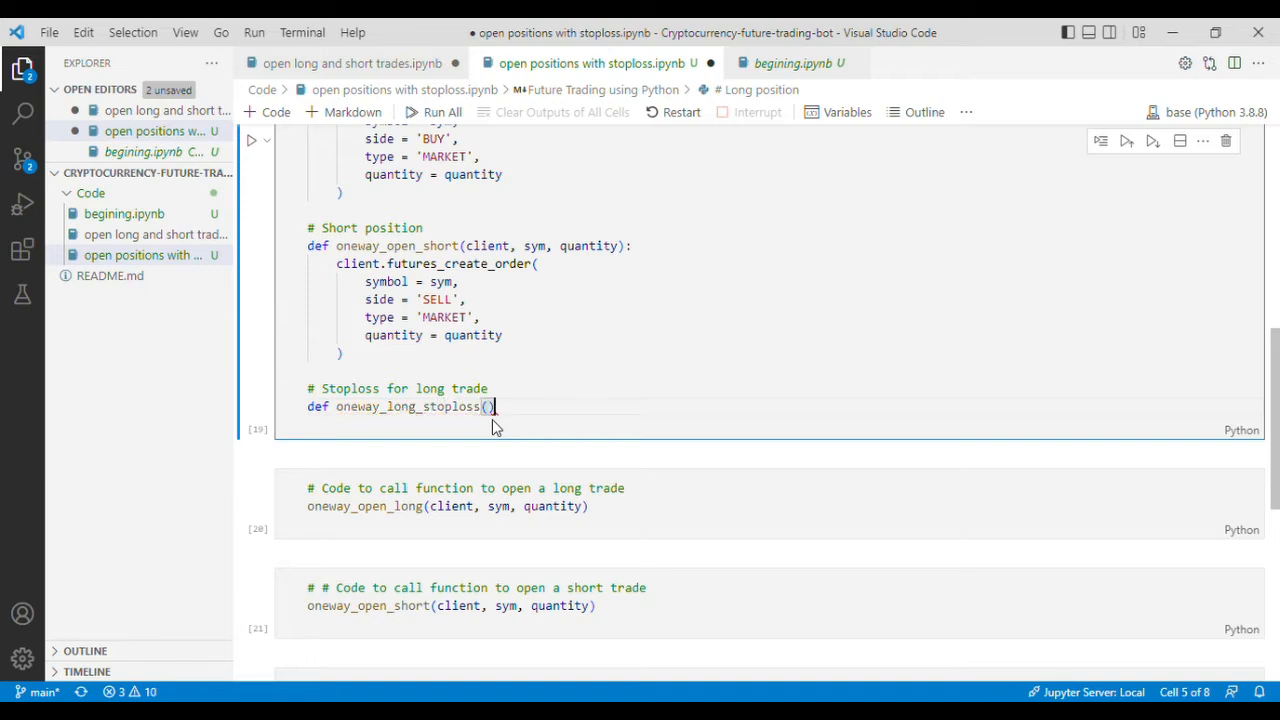
- Close the header with a colon and start a multi-line client.futures_create_order( call in the body
text(:)
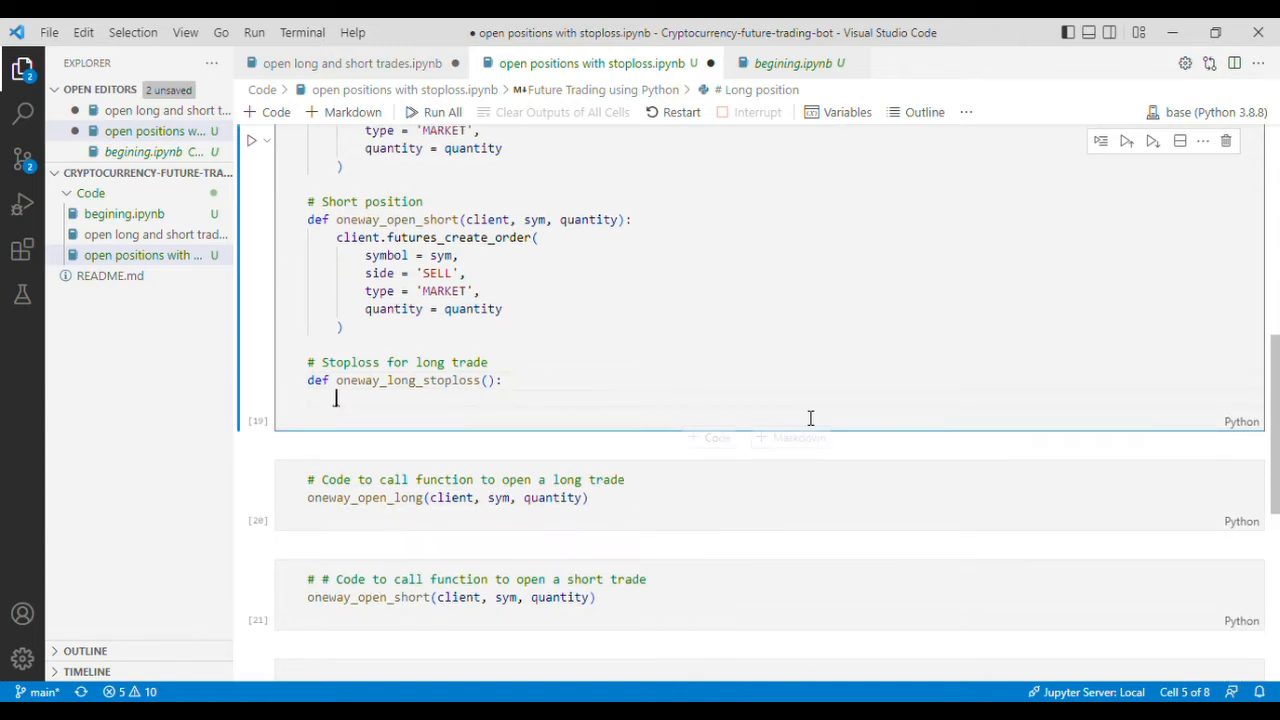
text(client)
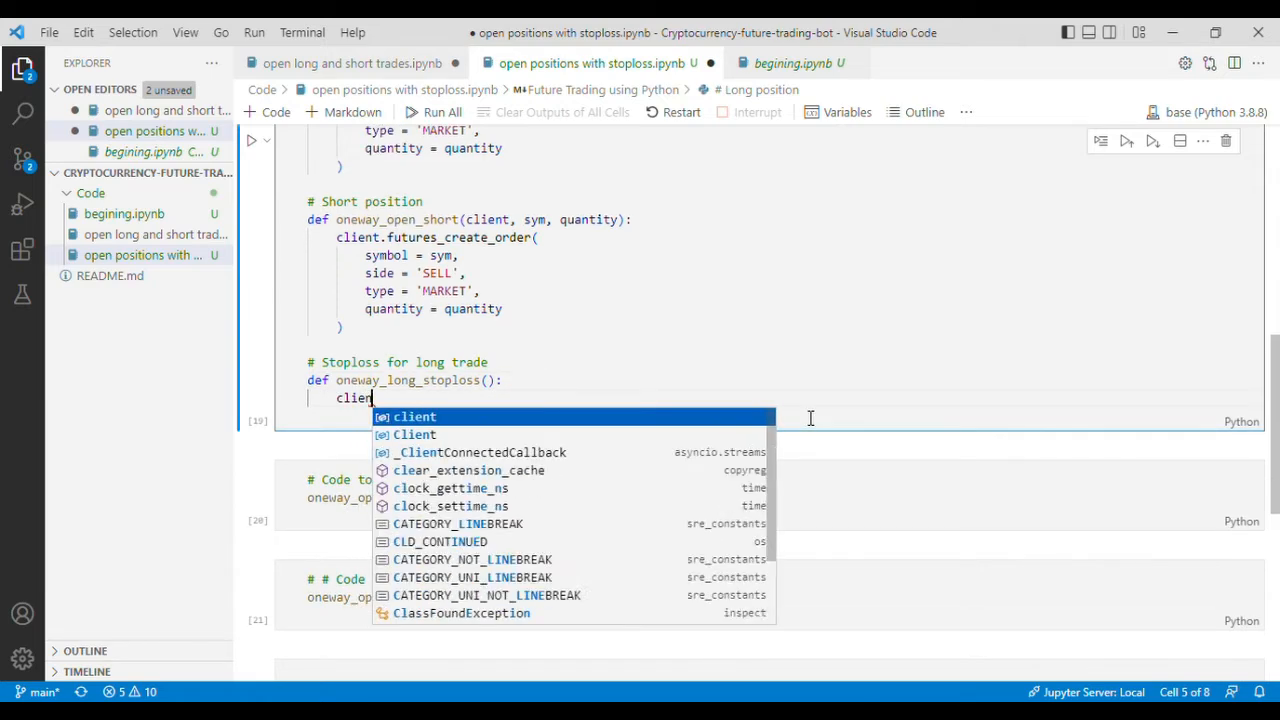
text(.futu)
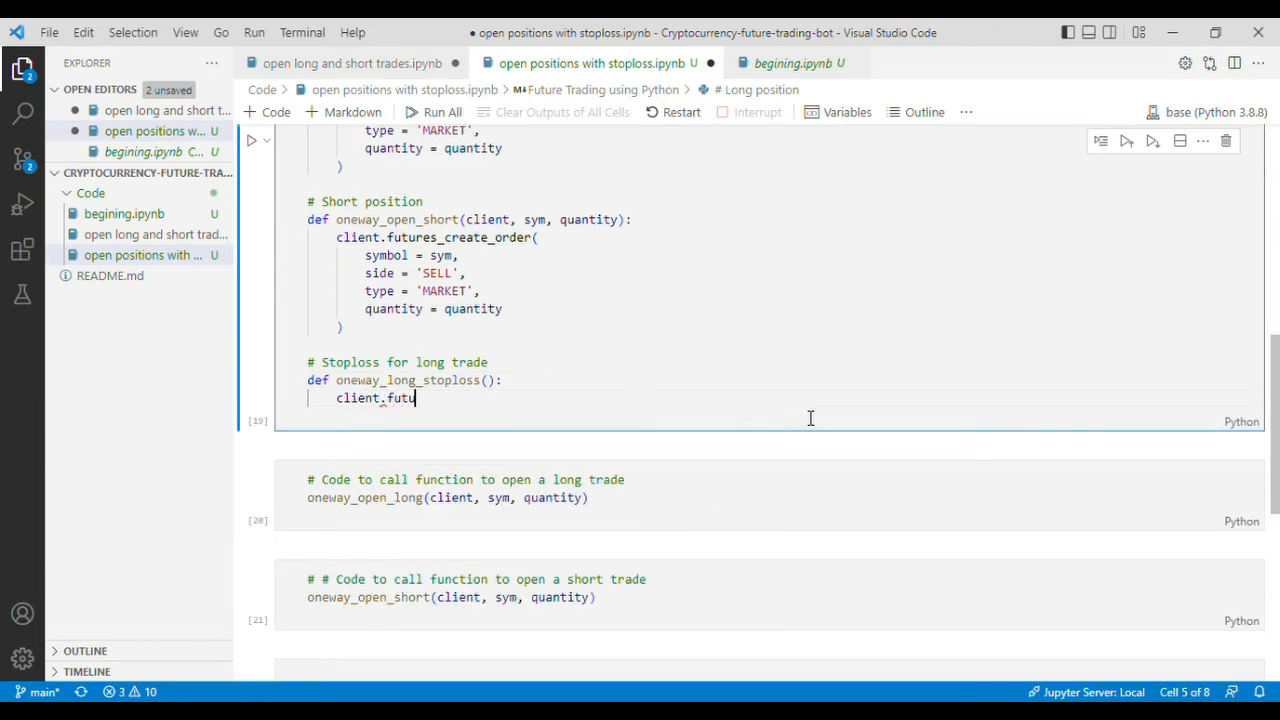
text(res)
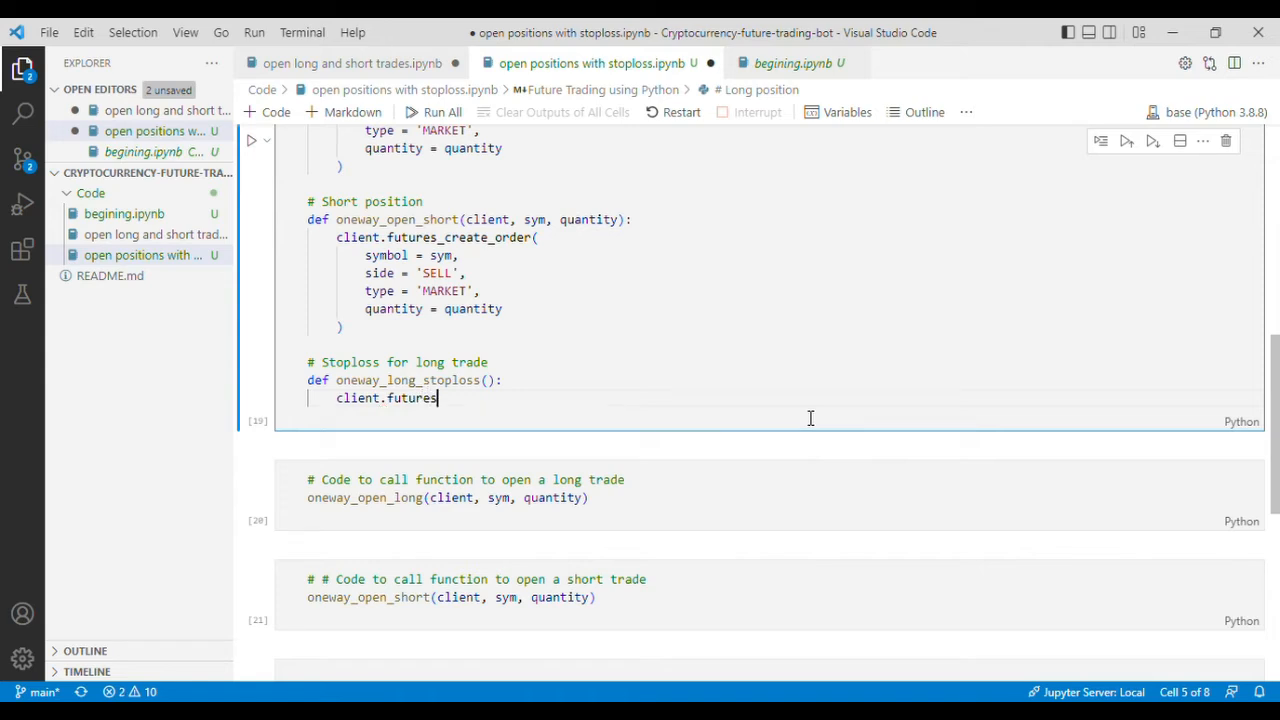
text(_cr)
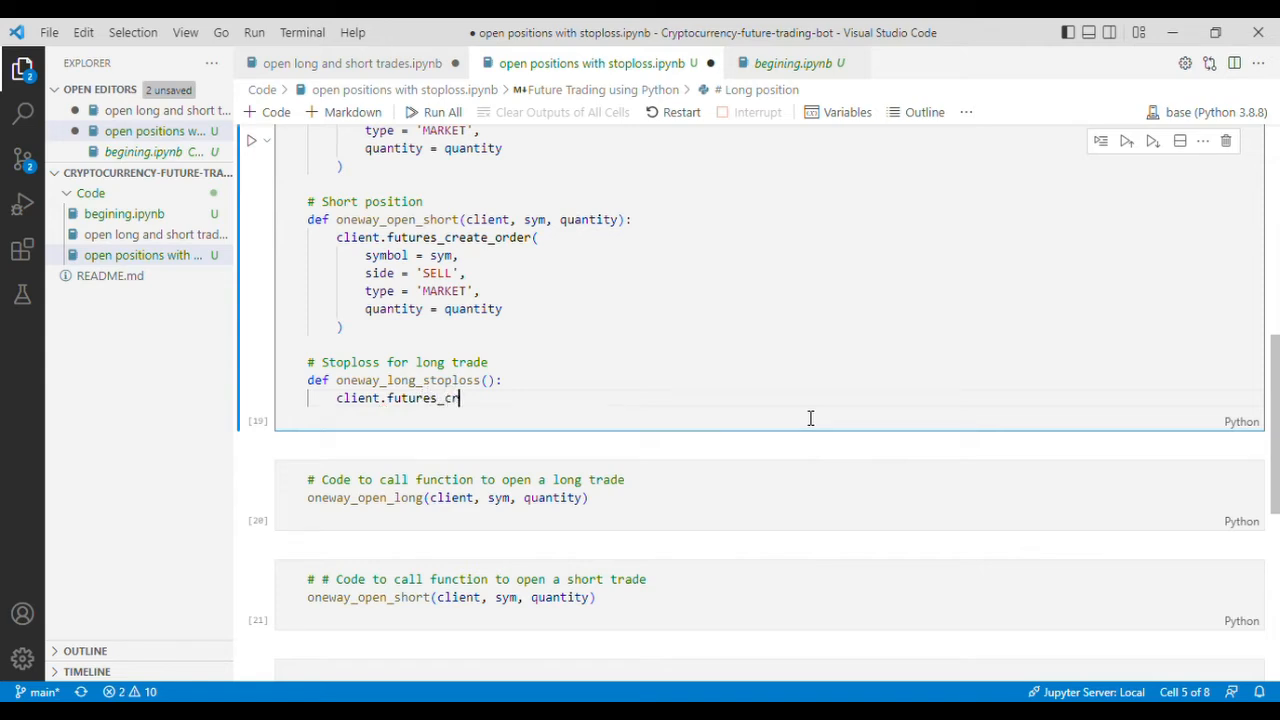
text(eate)
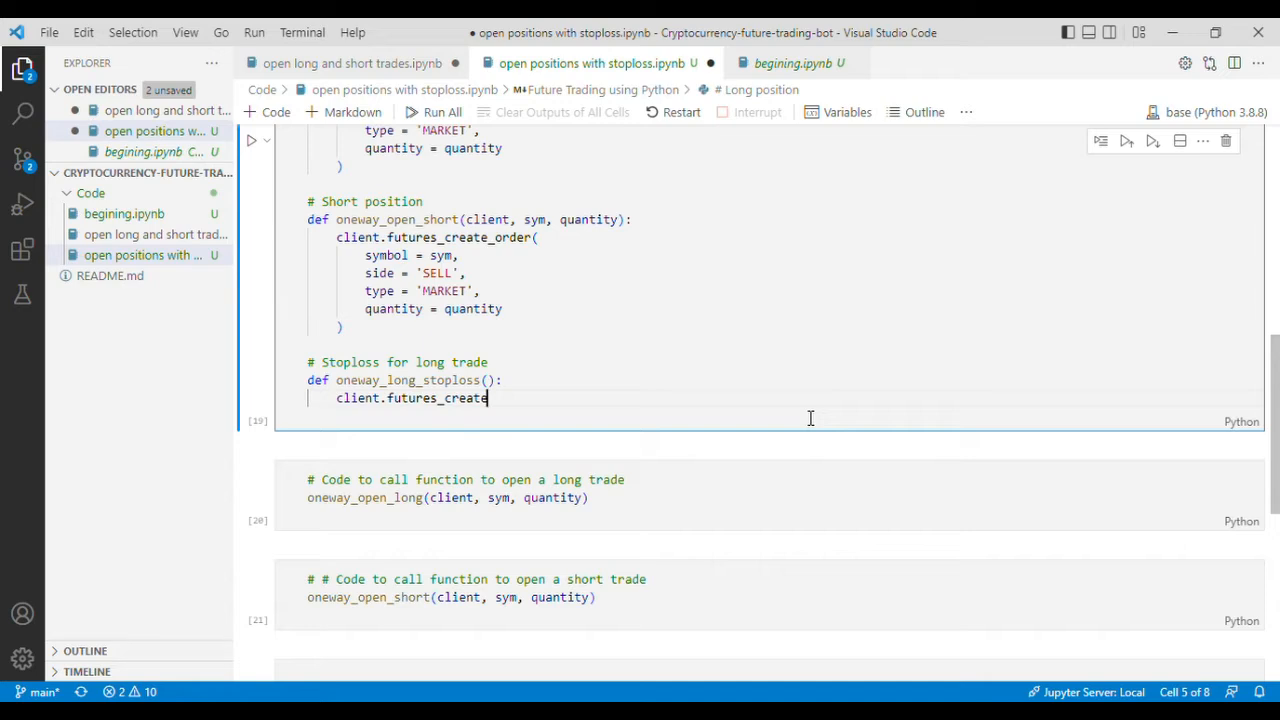
text(_order())
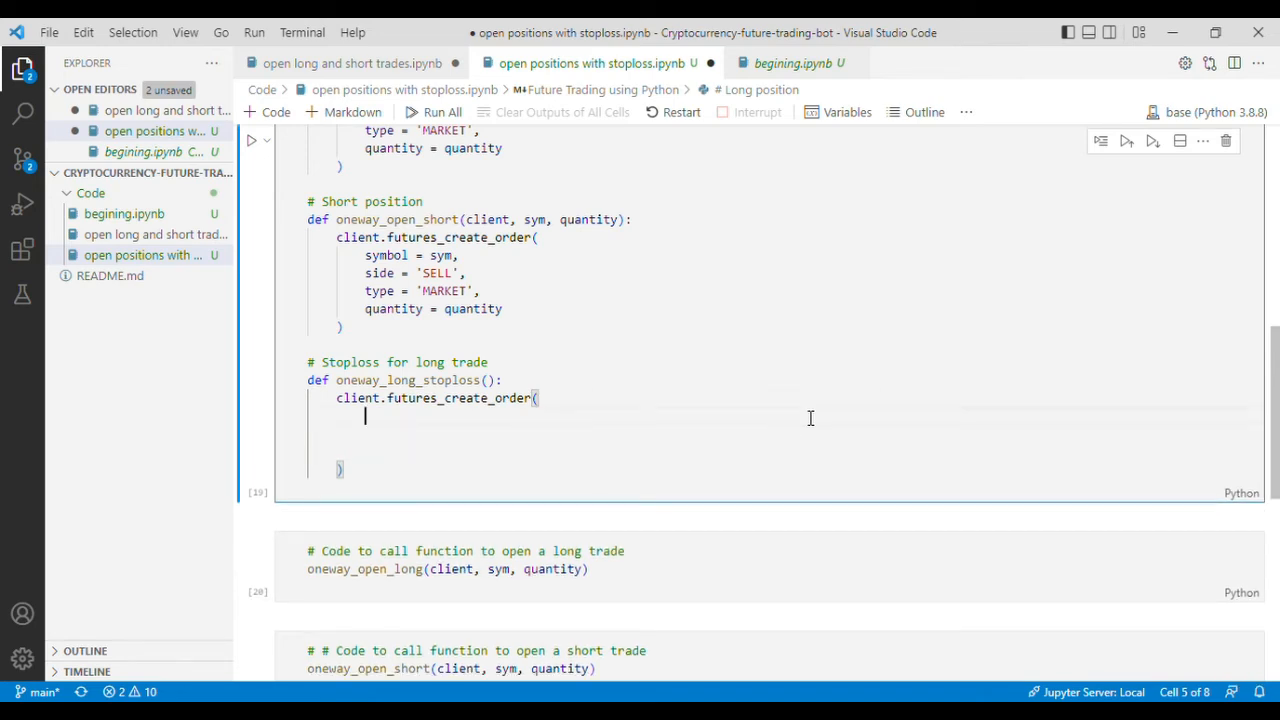
- Fill the order with symbol=sym, side='SELL', closePosition=True, stopPrice=price and type='STOP_MARKET'
text(symbol)
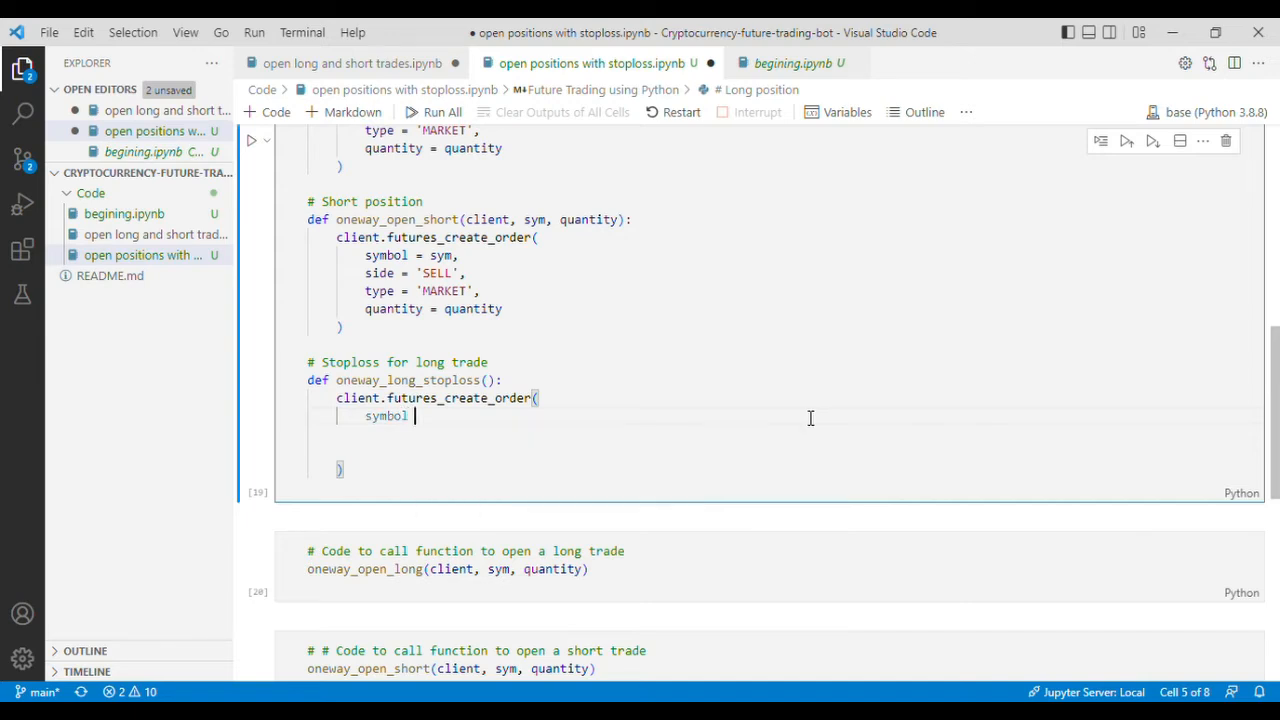
text(= sym,)
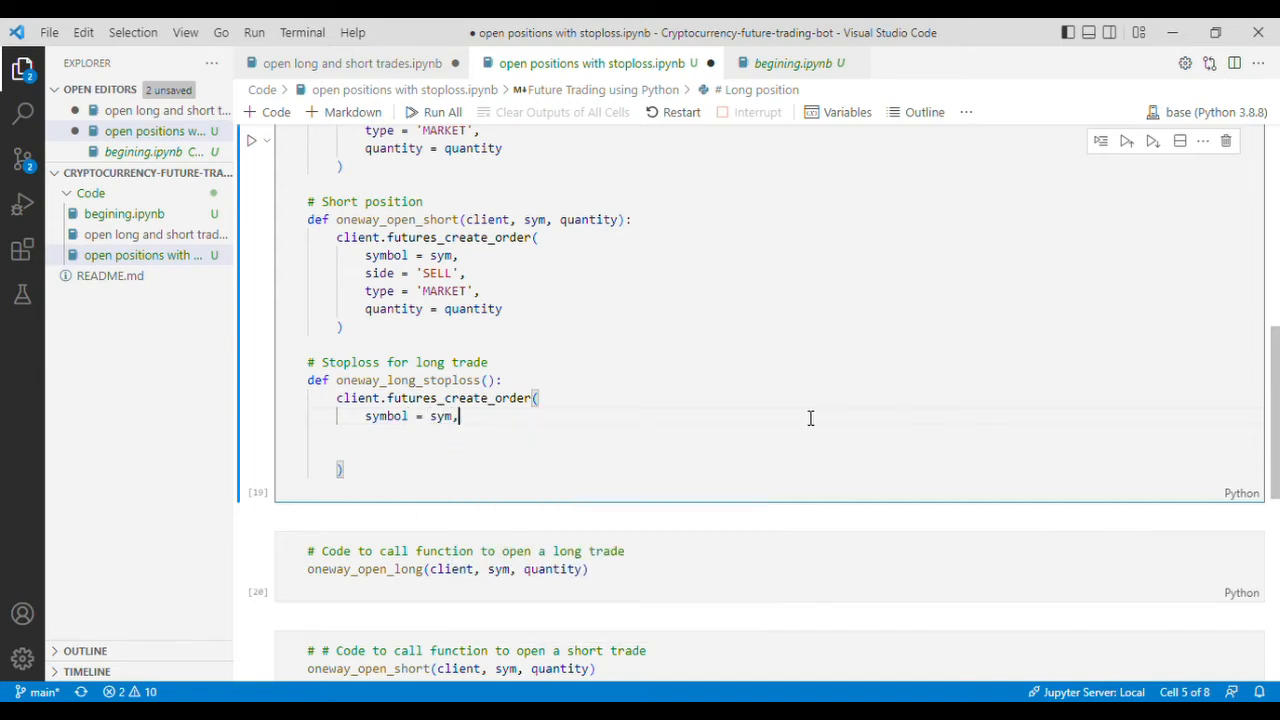
text(side =)
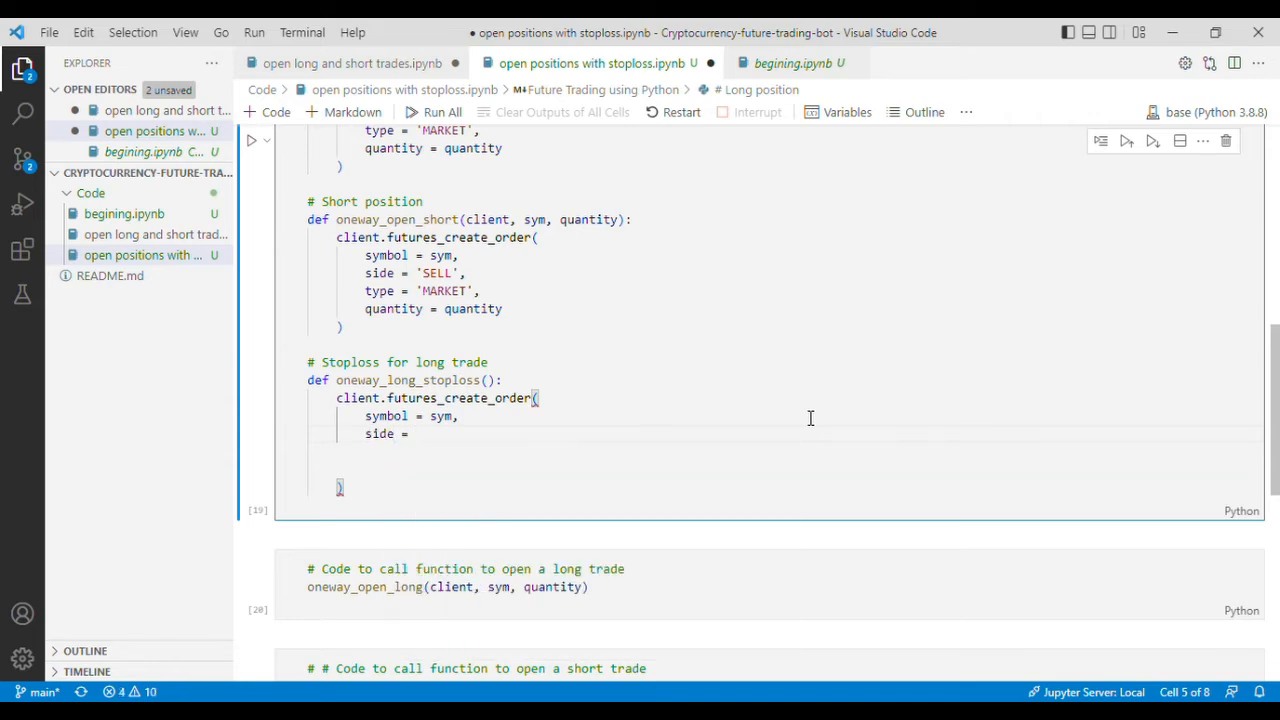
text(')
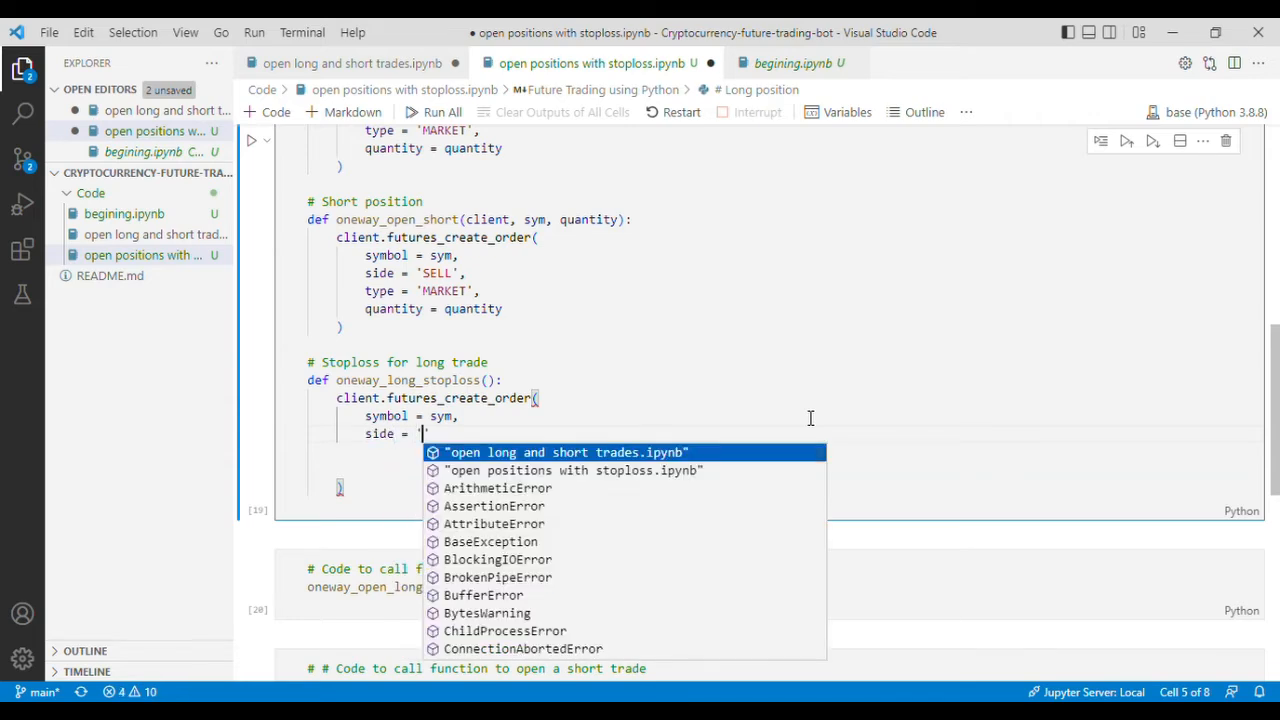
text(SELL',)
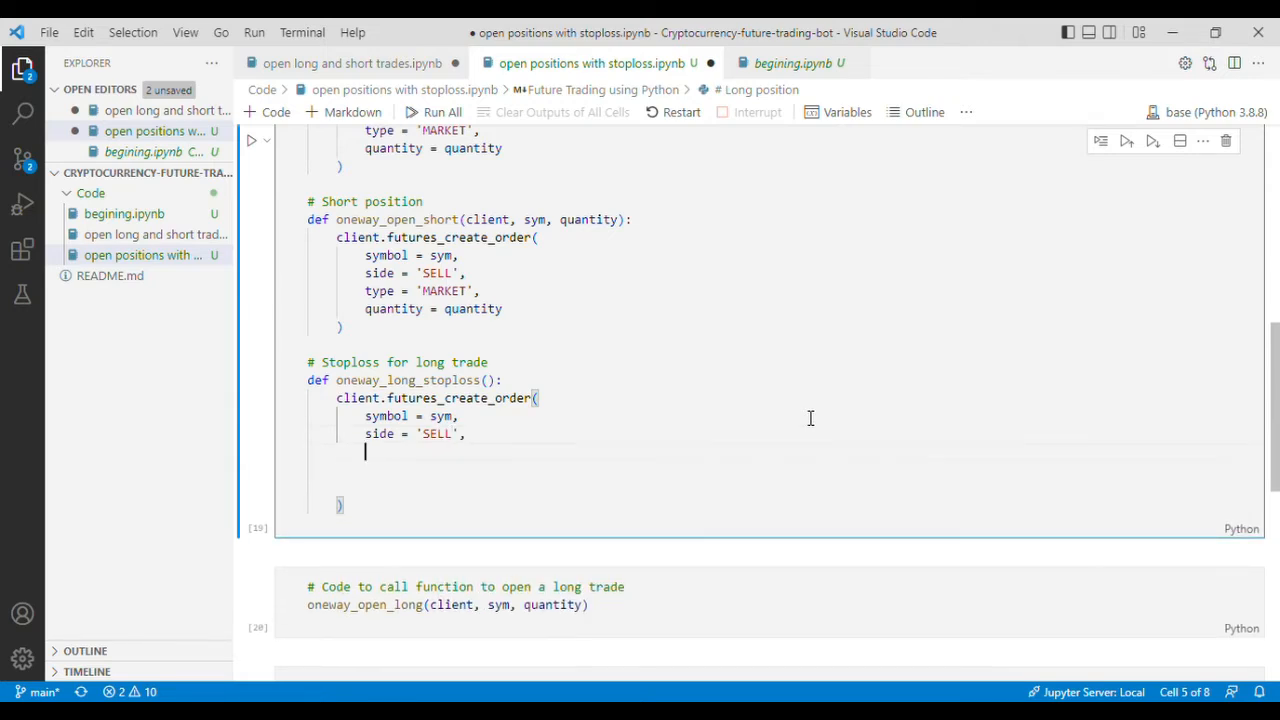
text(c)
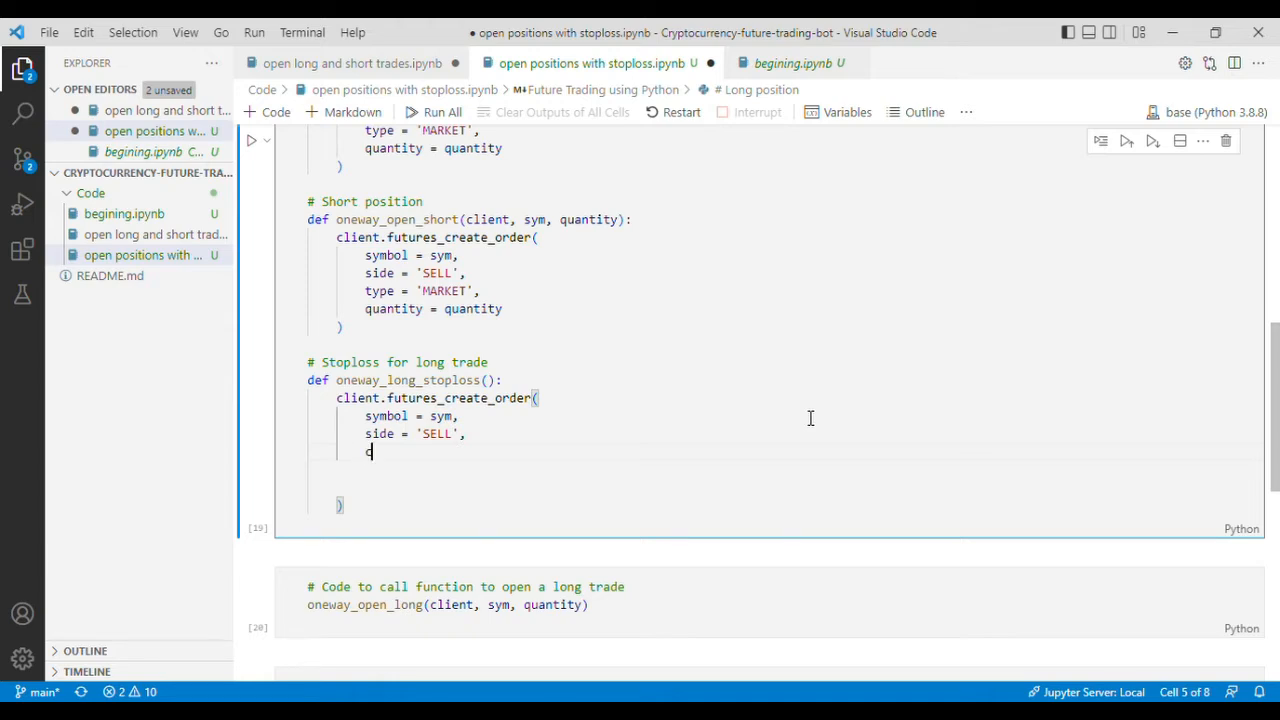
text(closePosition =)
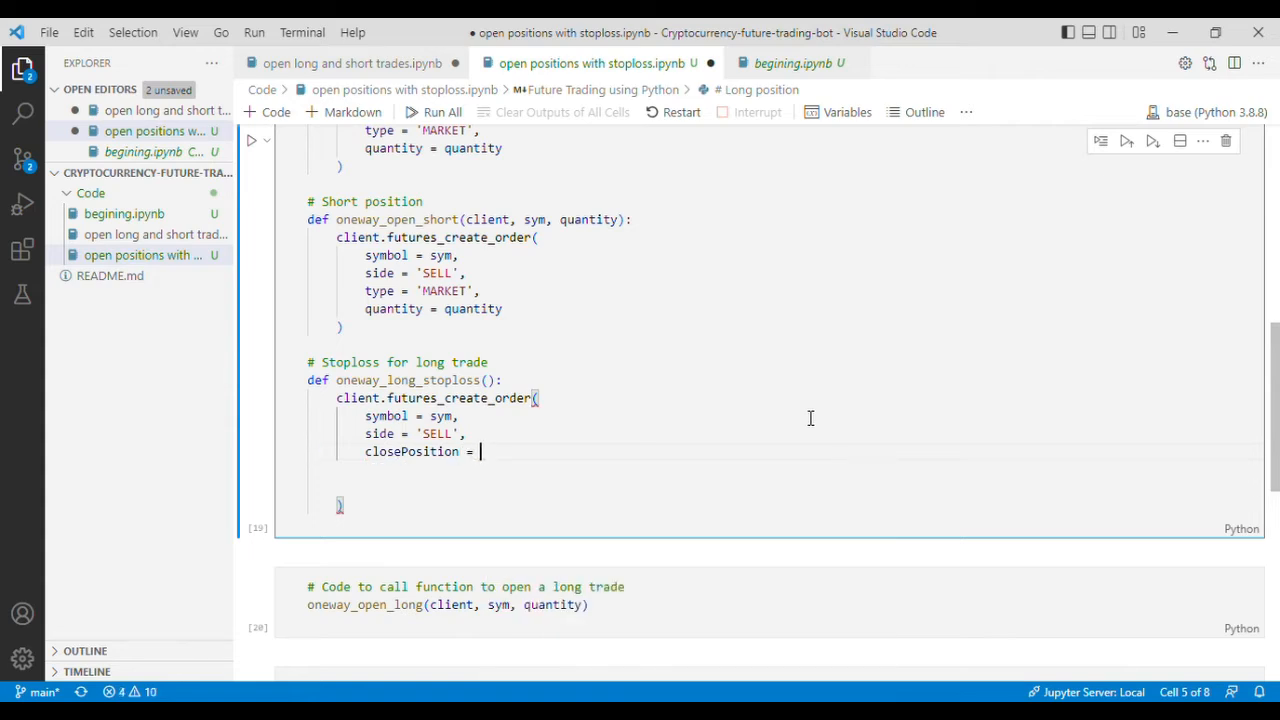
text(True,)
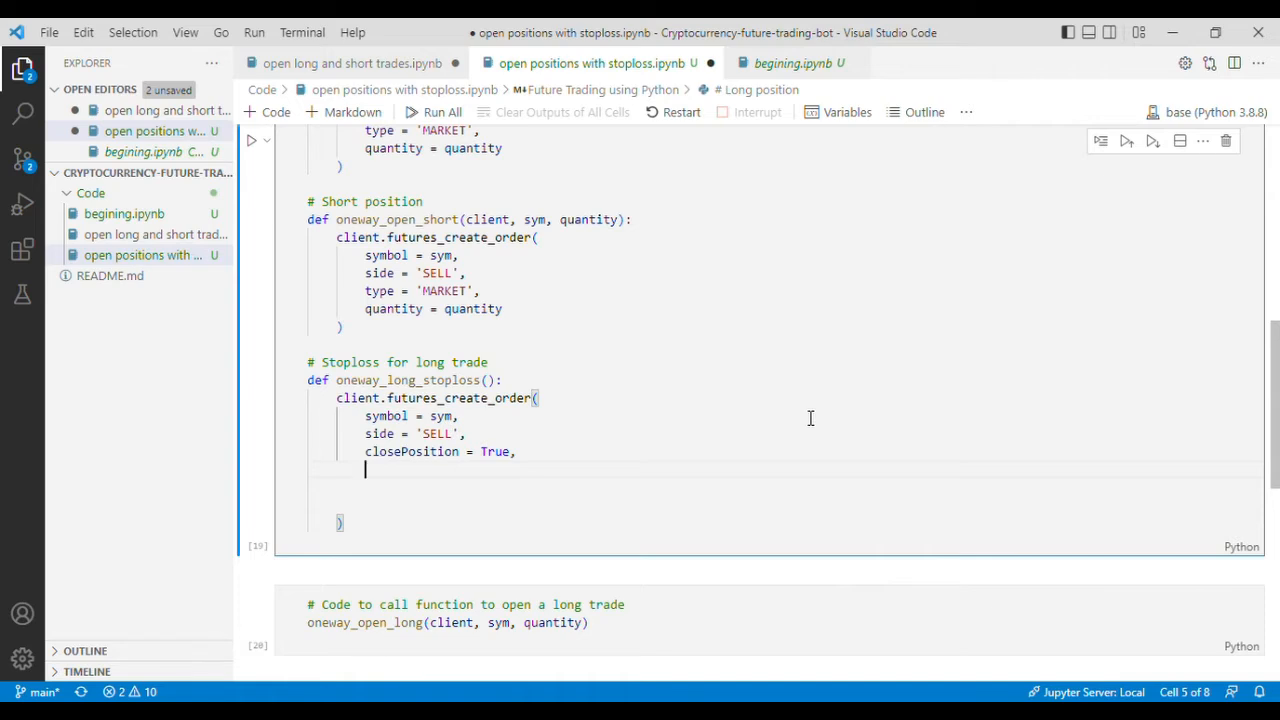
text(stopPrice =)
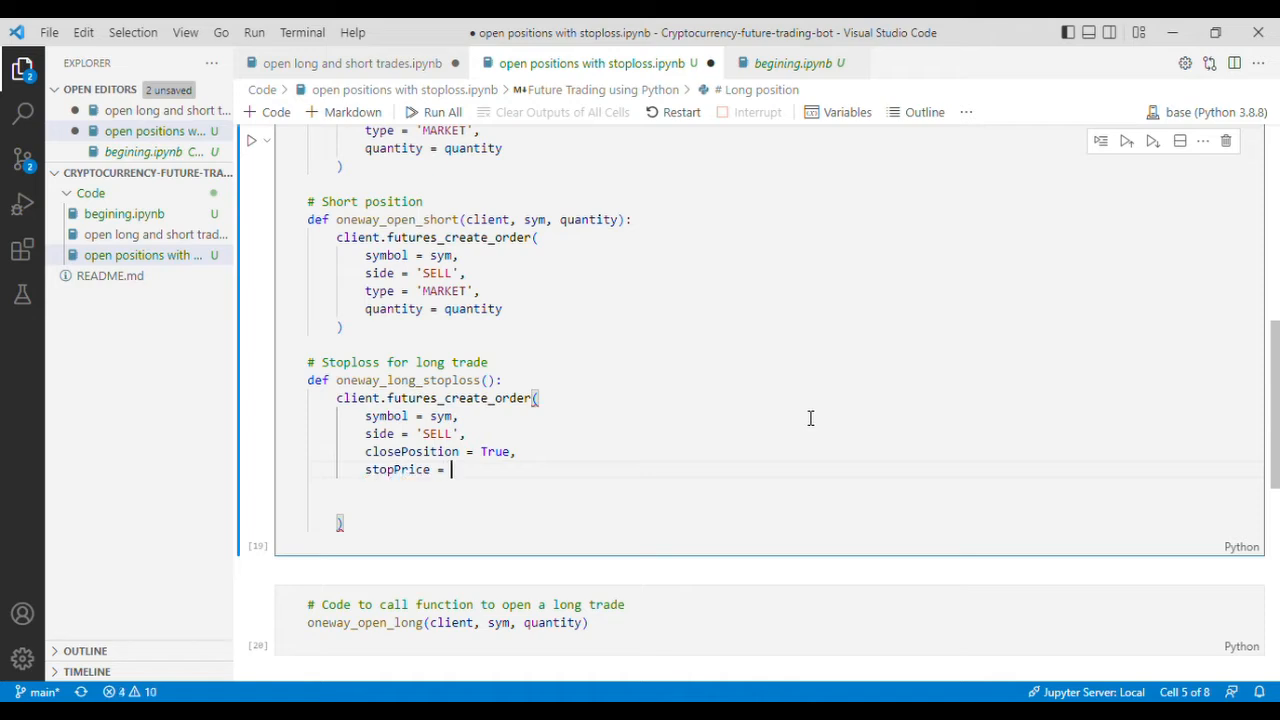
text(price,)
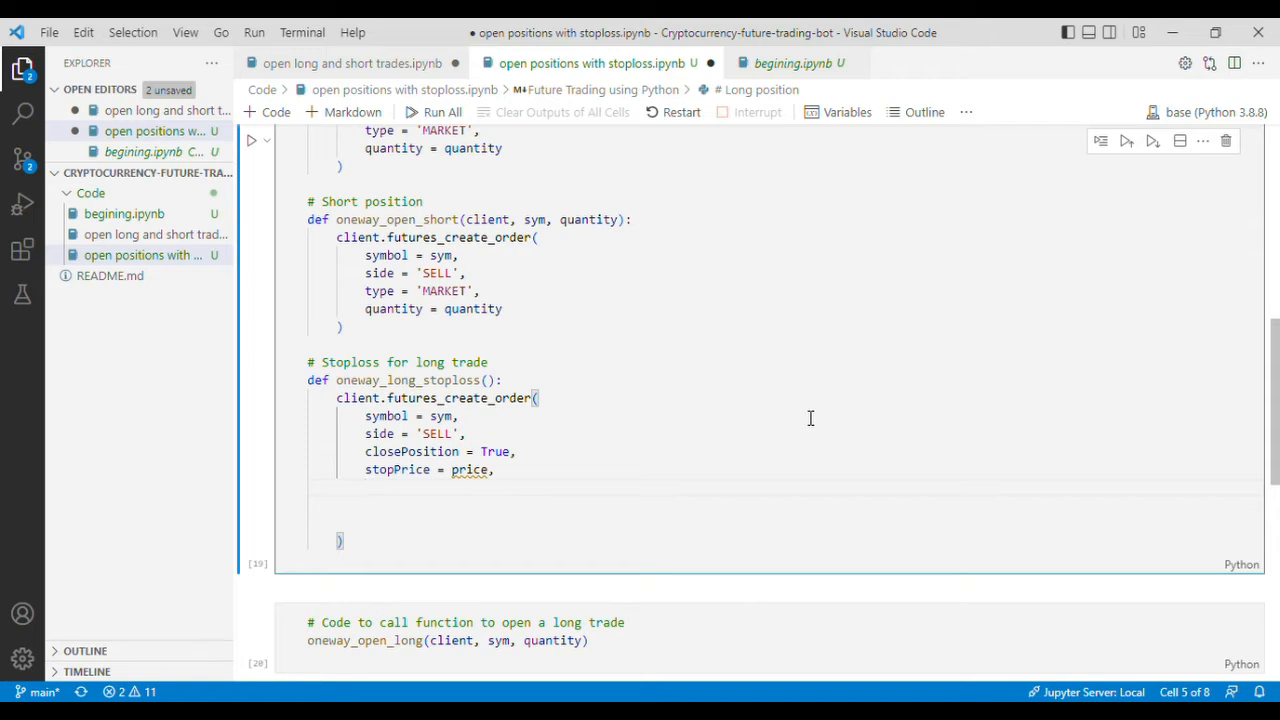
text(type = ')
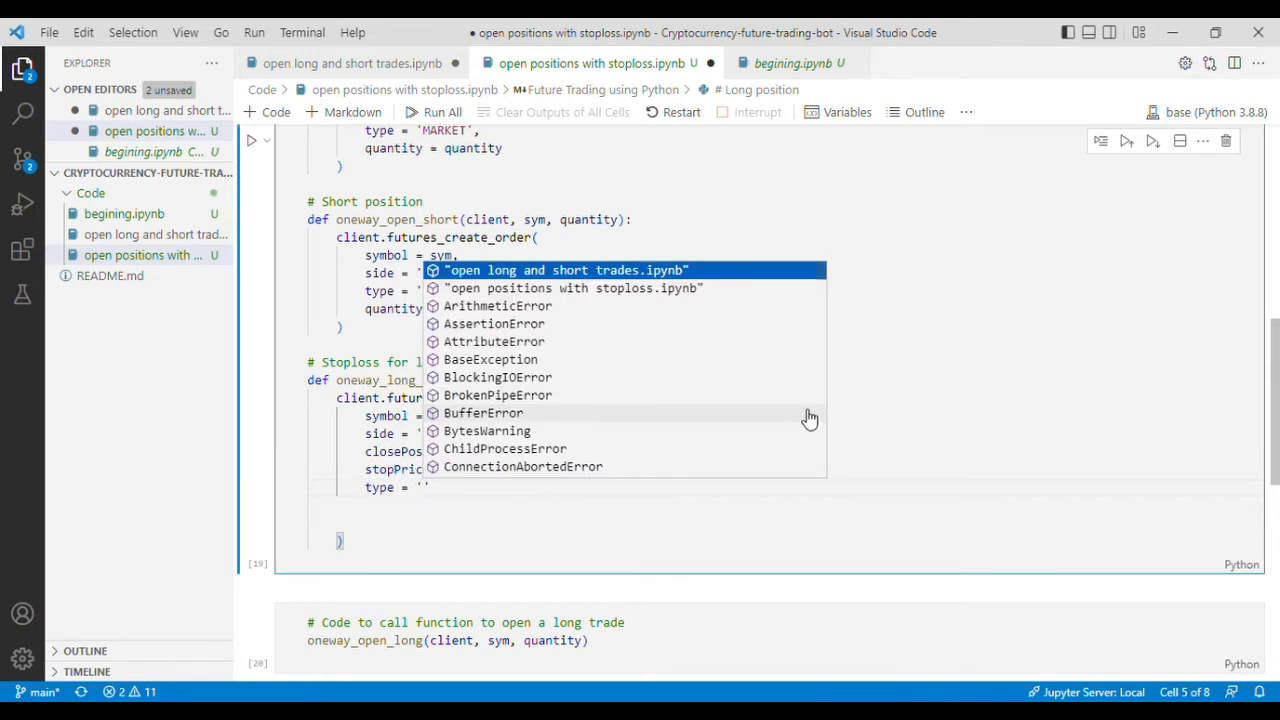
text(STOP_MARKET)
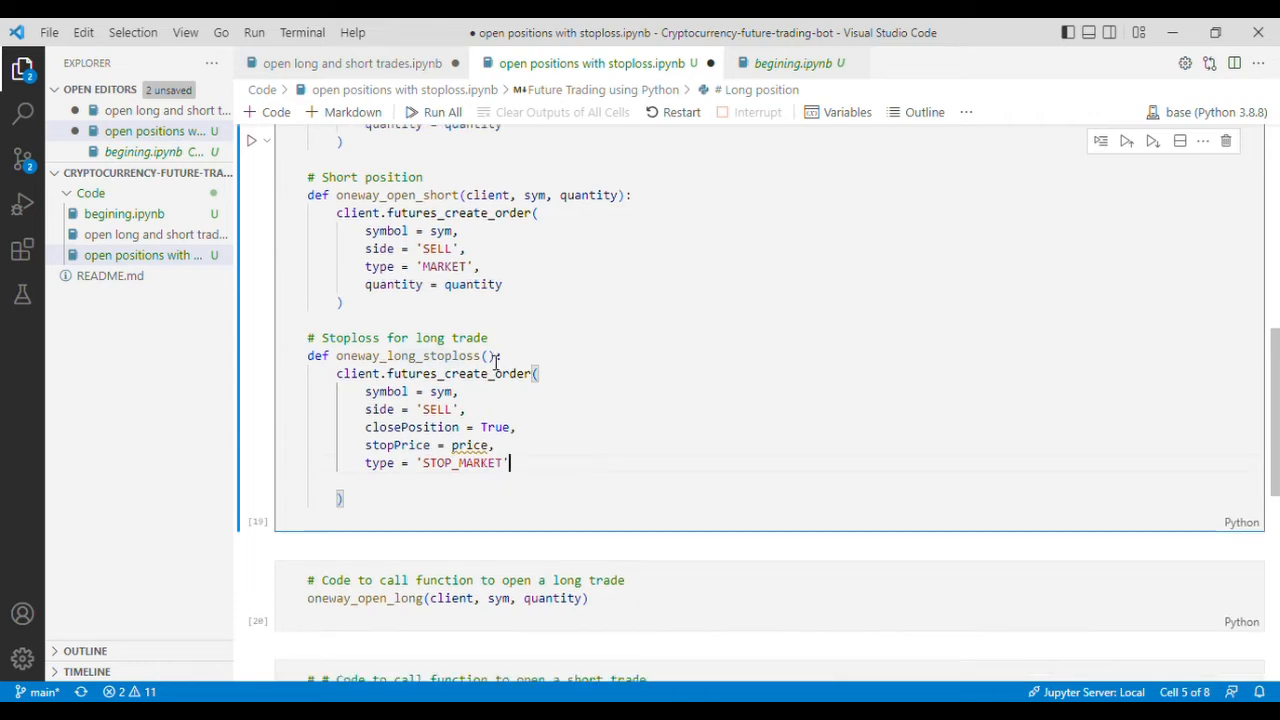
- Give oneway_long_stoploss the parameters client, sym and price
text(client)
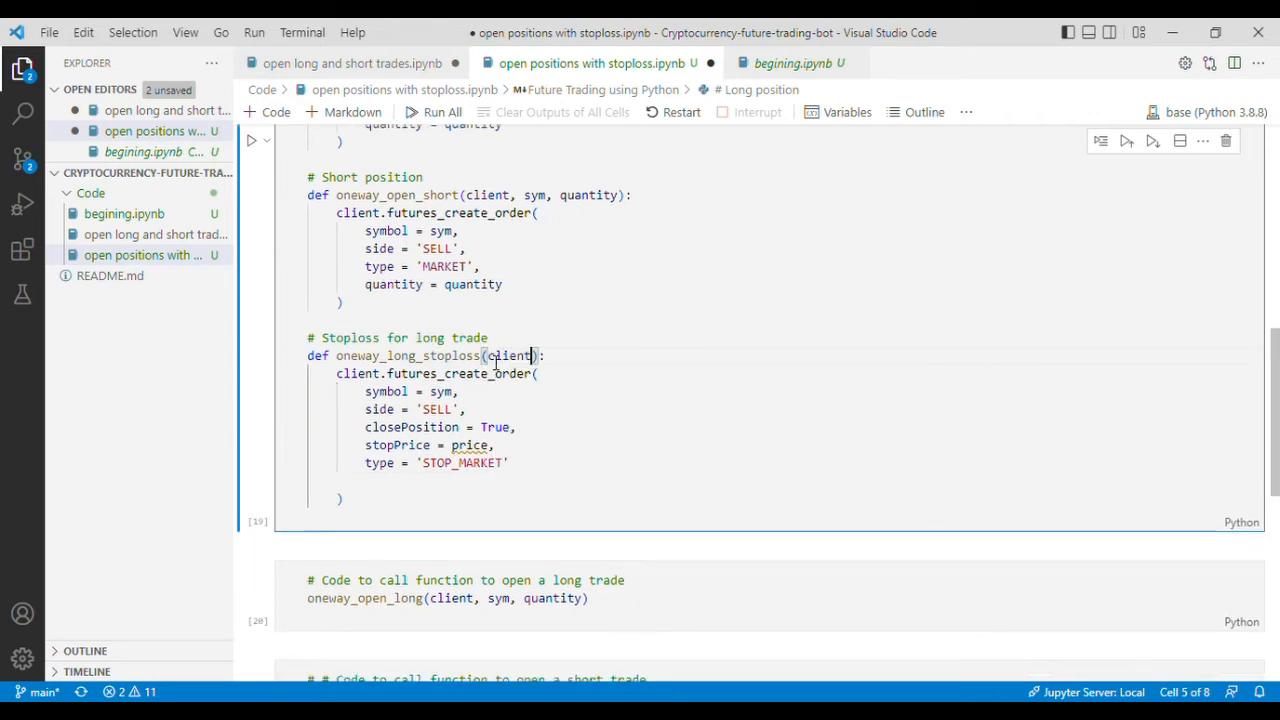
text(, s)
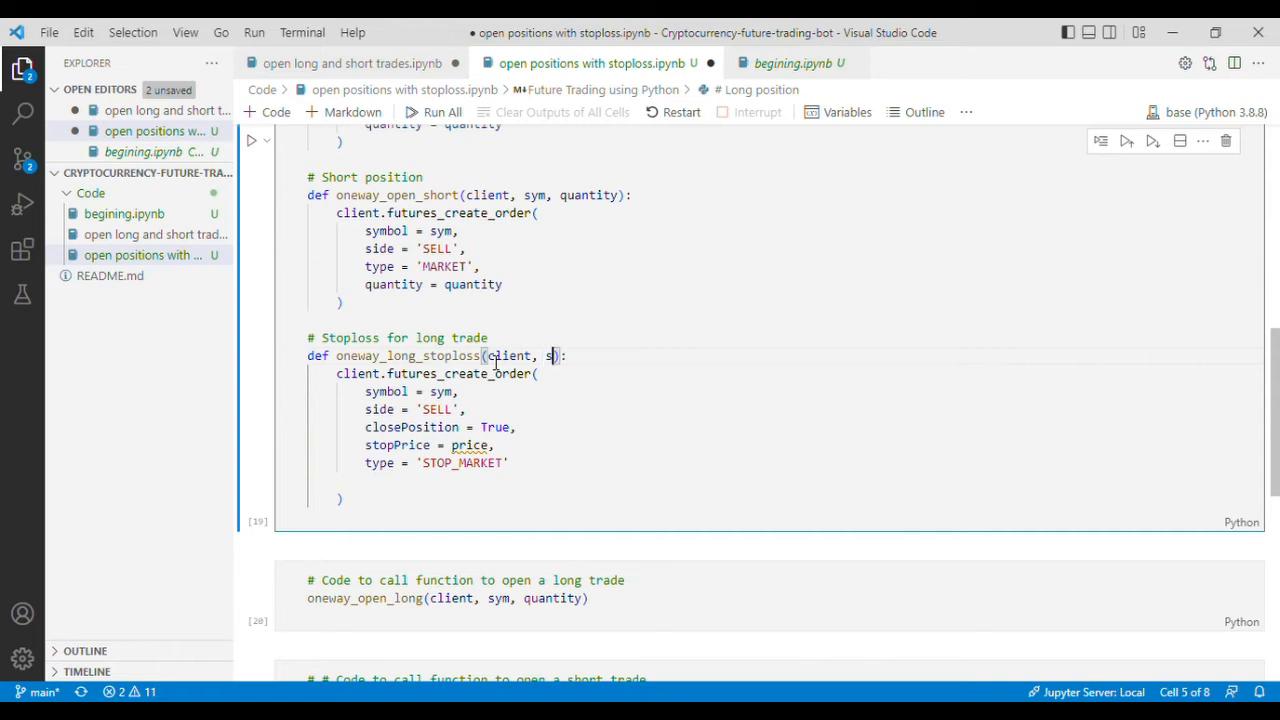
text(ym, price)
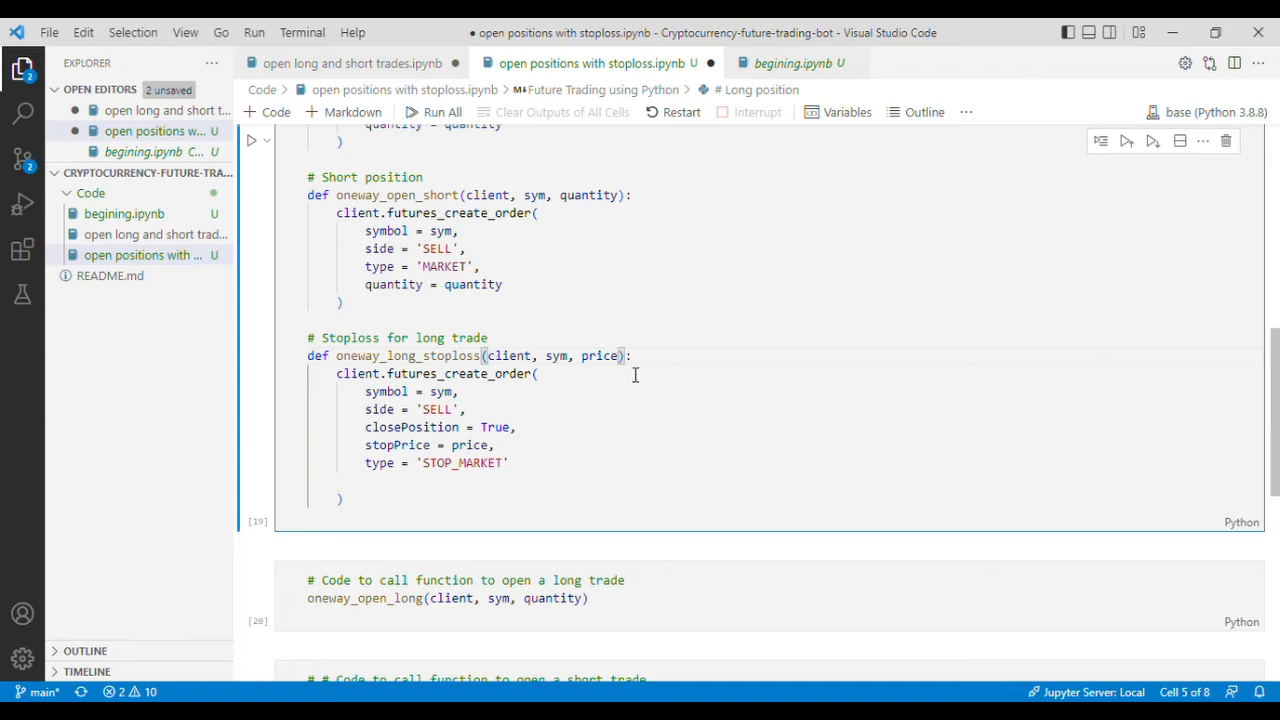
scroll(down, 3)
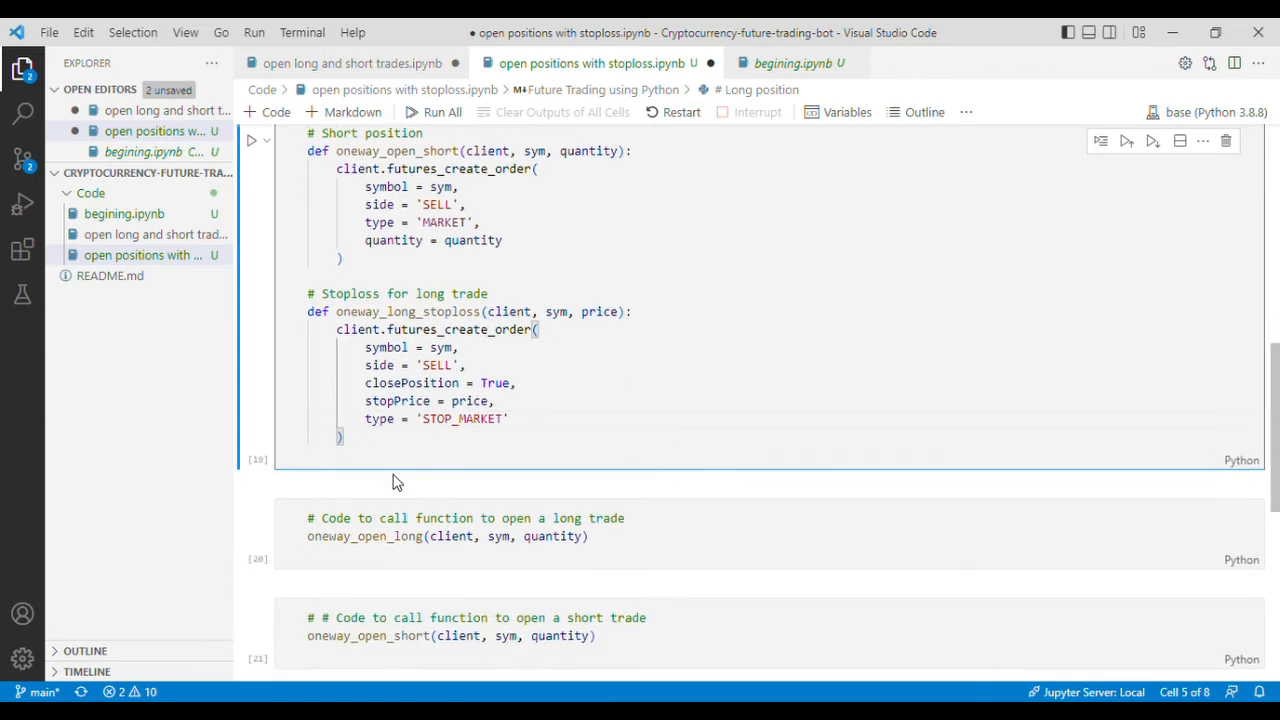
- Add oneway_long_stoploss(client, sym, price) with a stoploss comment after the long trade call
click(252, 140)
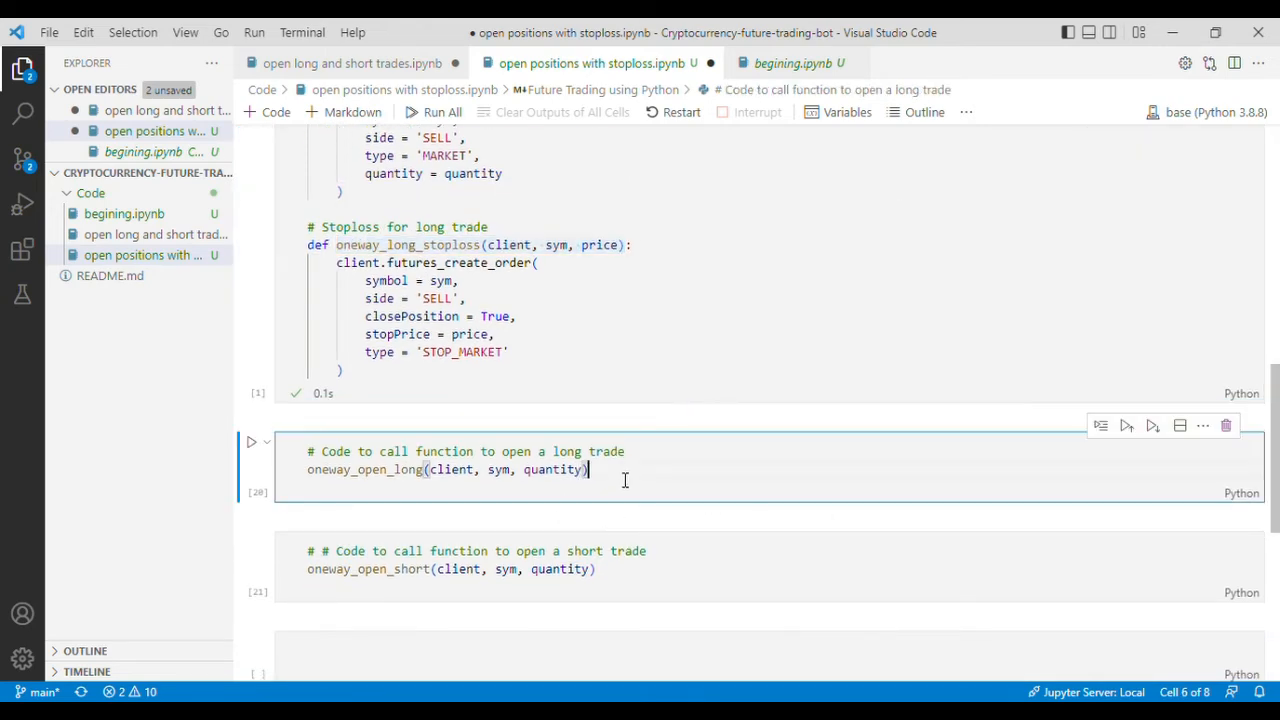
text(oneway_long_stoploss(client, sym, price))
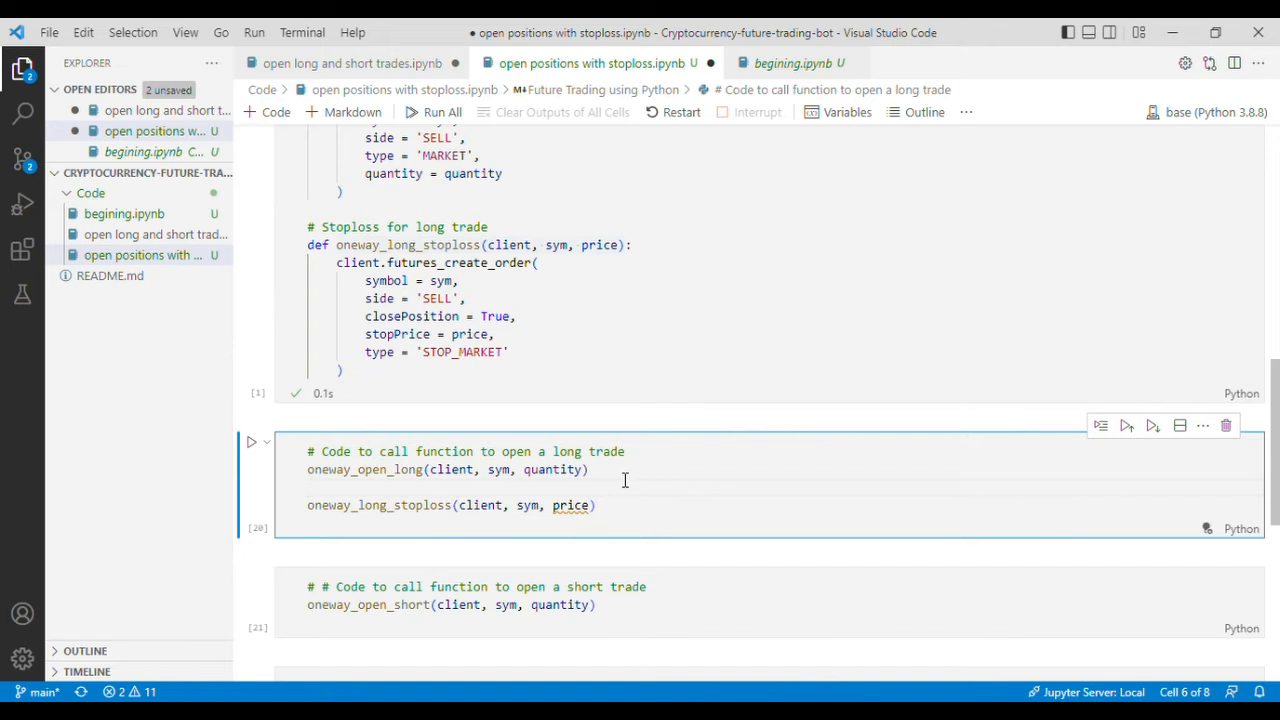
text(# Call the function to stop)
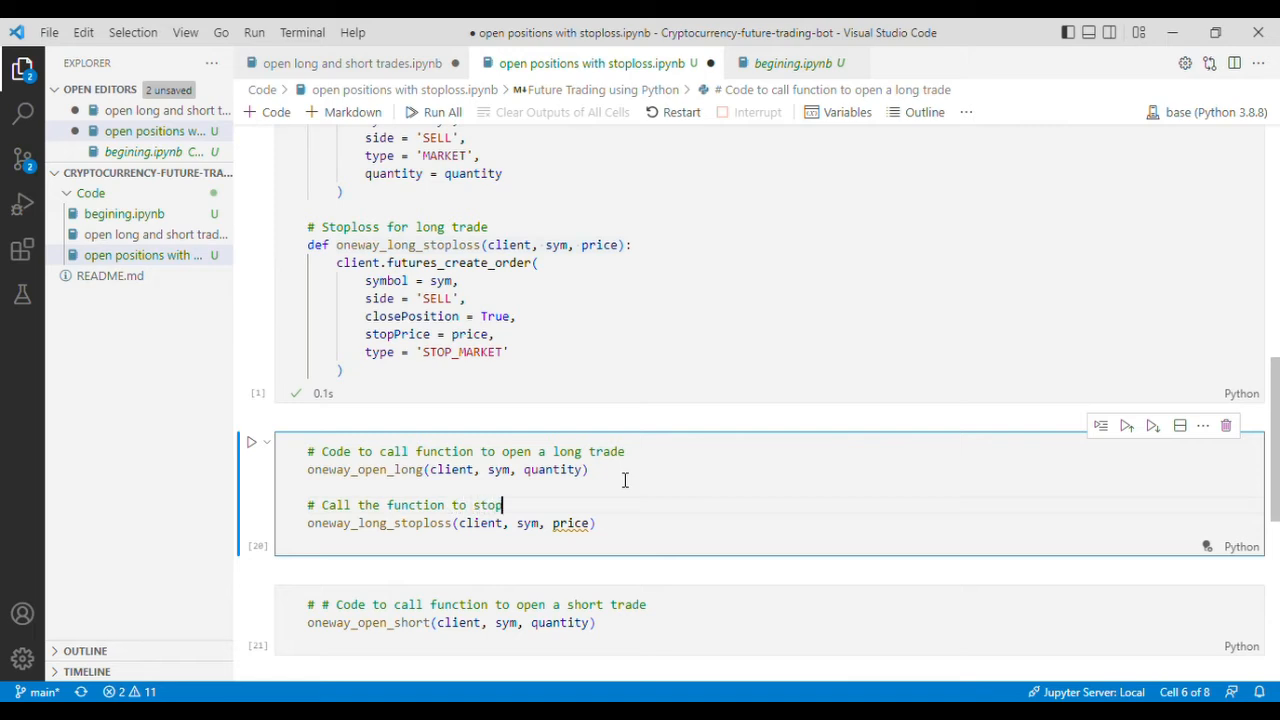
text(loss)
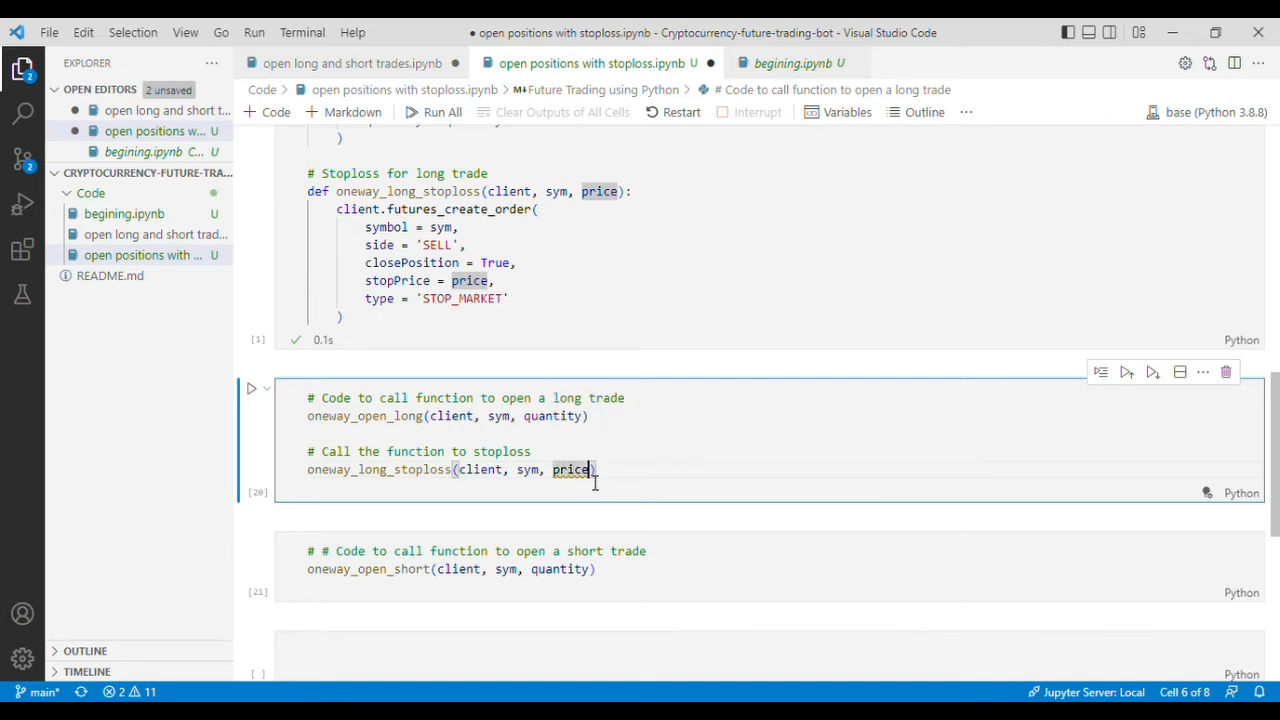
double_click(568, 468)
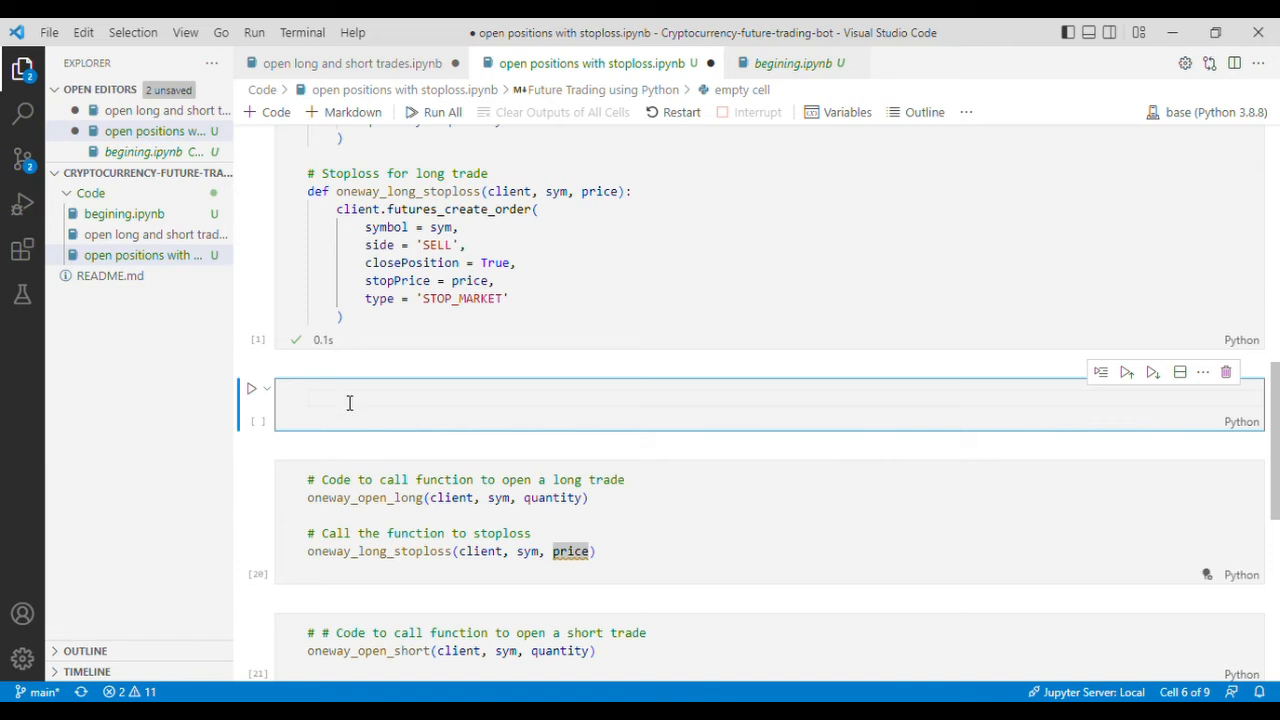
- Set price = 6 in the new cell above the long trade call
text(price =)
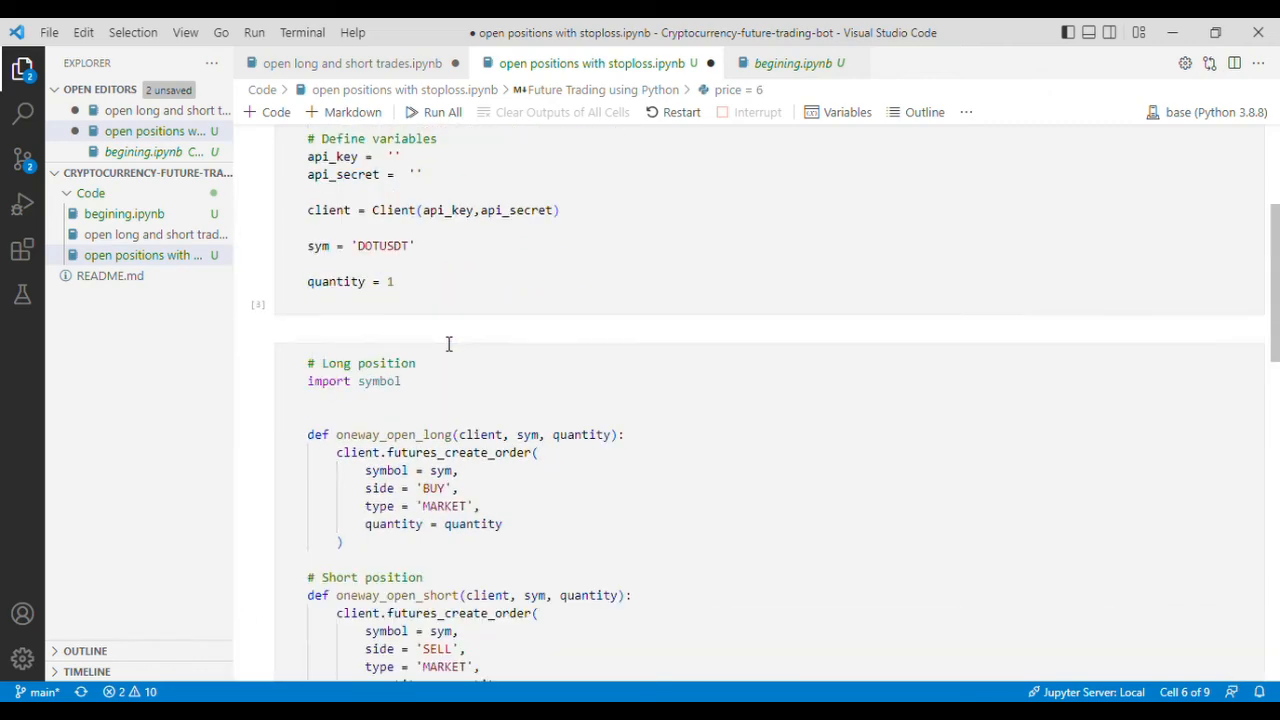
scroll(down, 3)
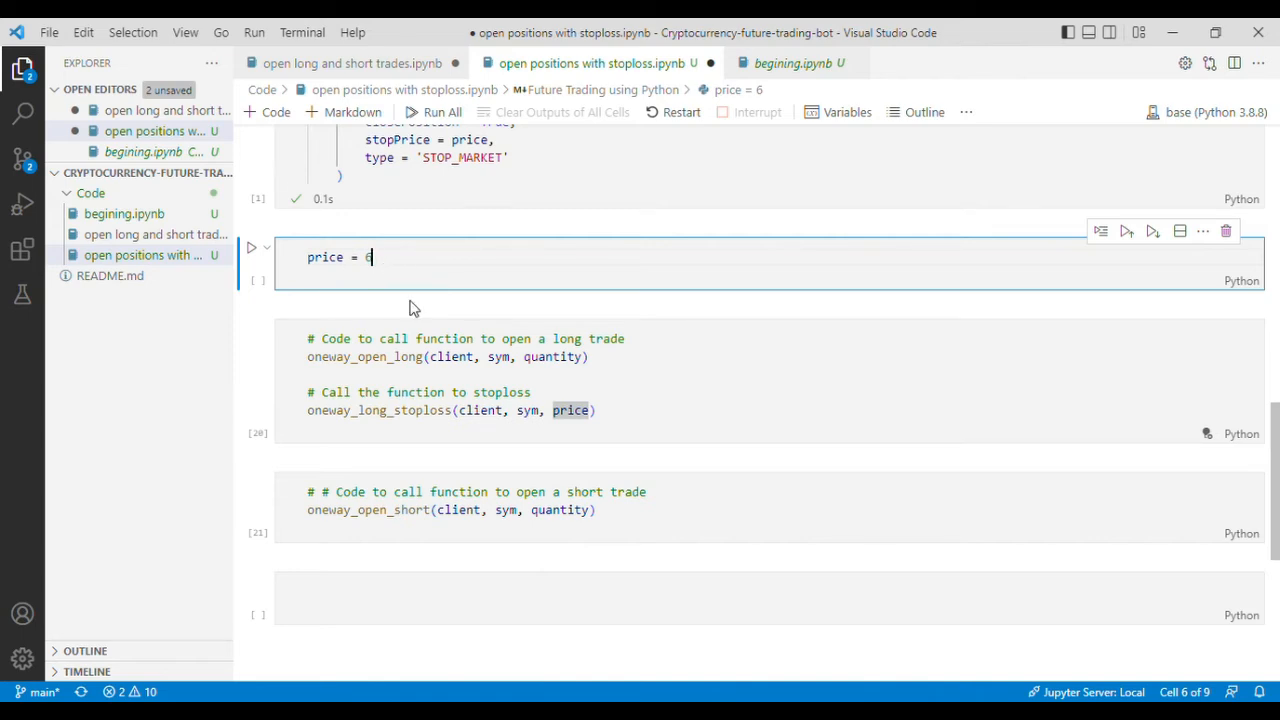
click(588, 410)
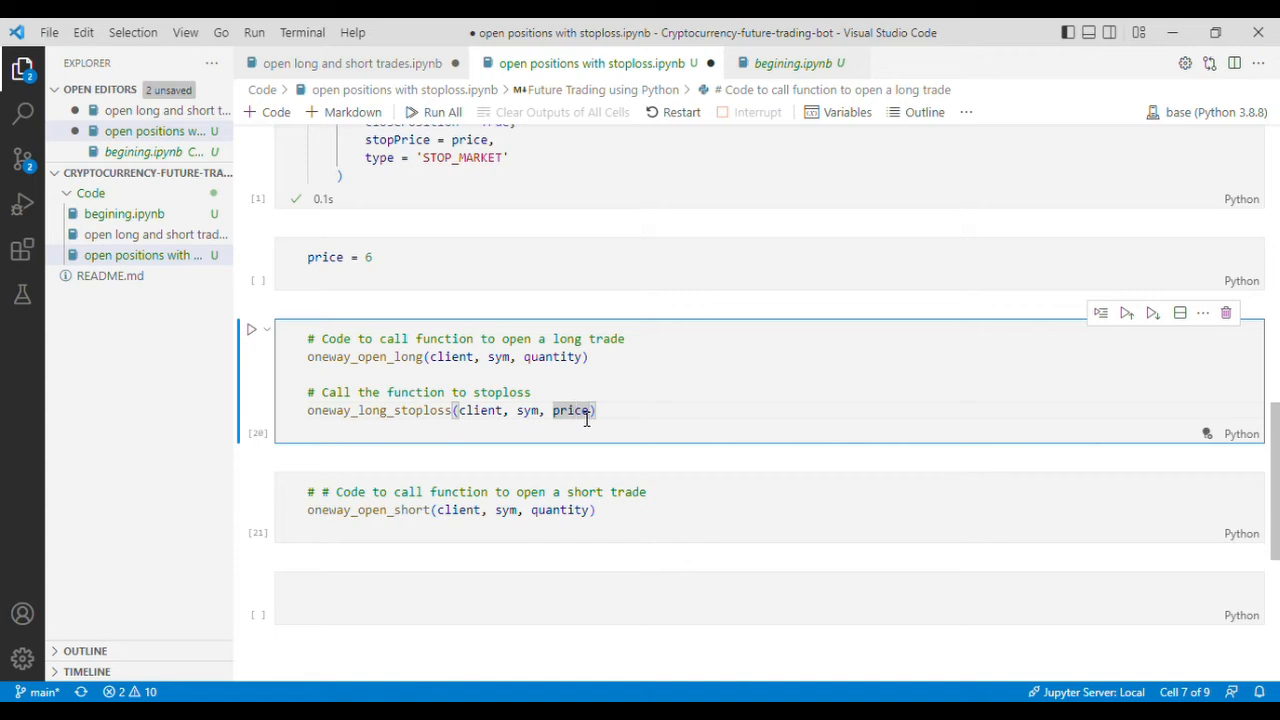
- Run the price = 6 cell and the long trade plus stop-loss cell
click(684, 412)
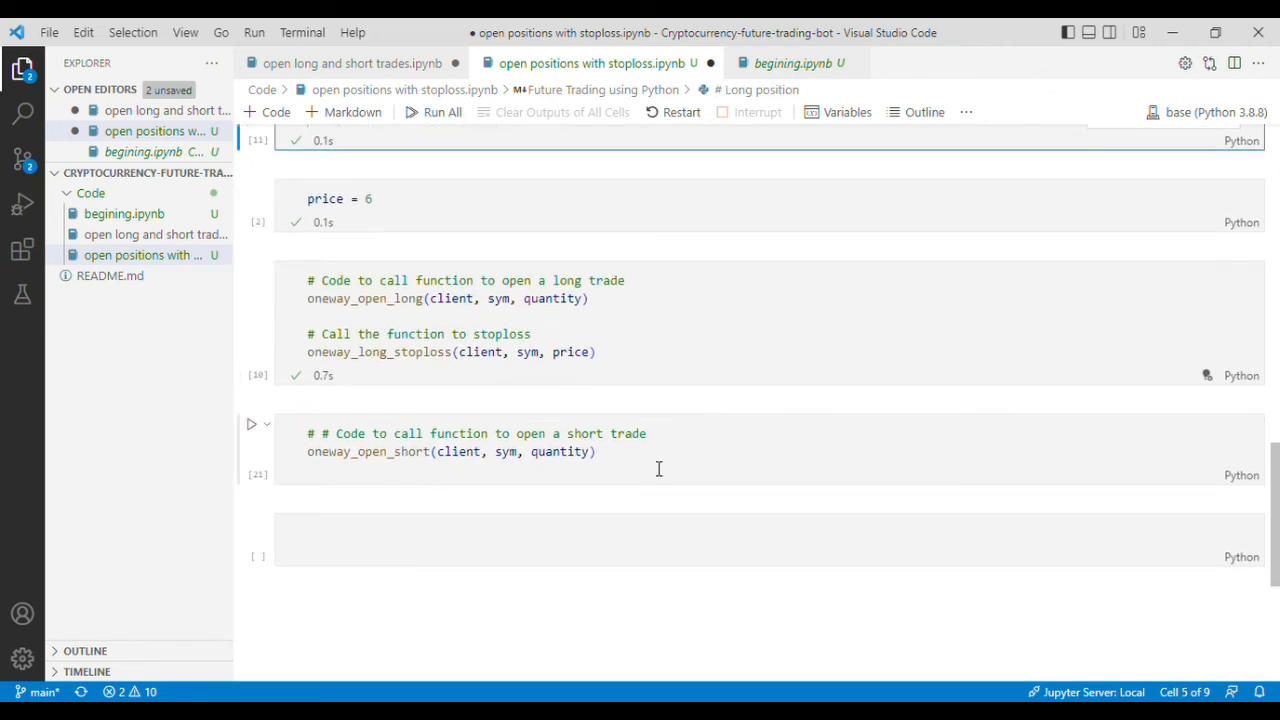
- Add oneway_short_stoploss(client, sym, price) with a stoploss comment after the short trade call
click(658, 468)
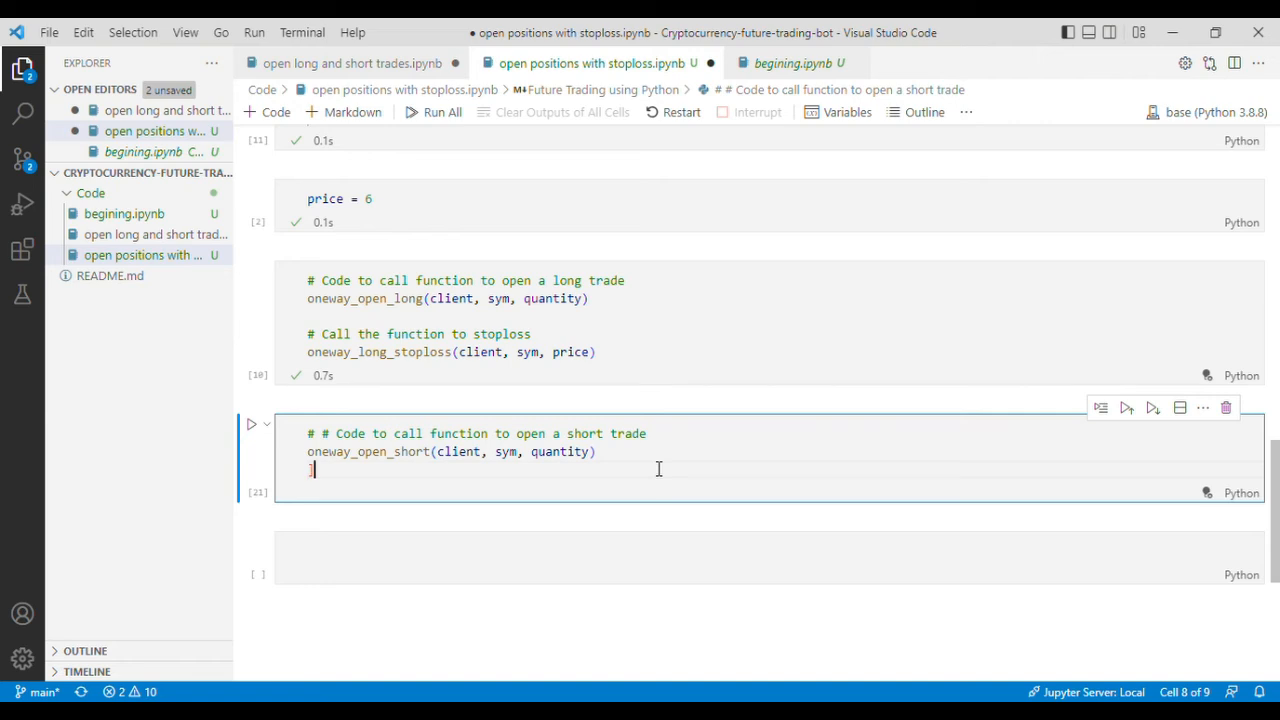
text(oneway_short_stoploss(client, sym, price))
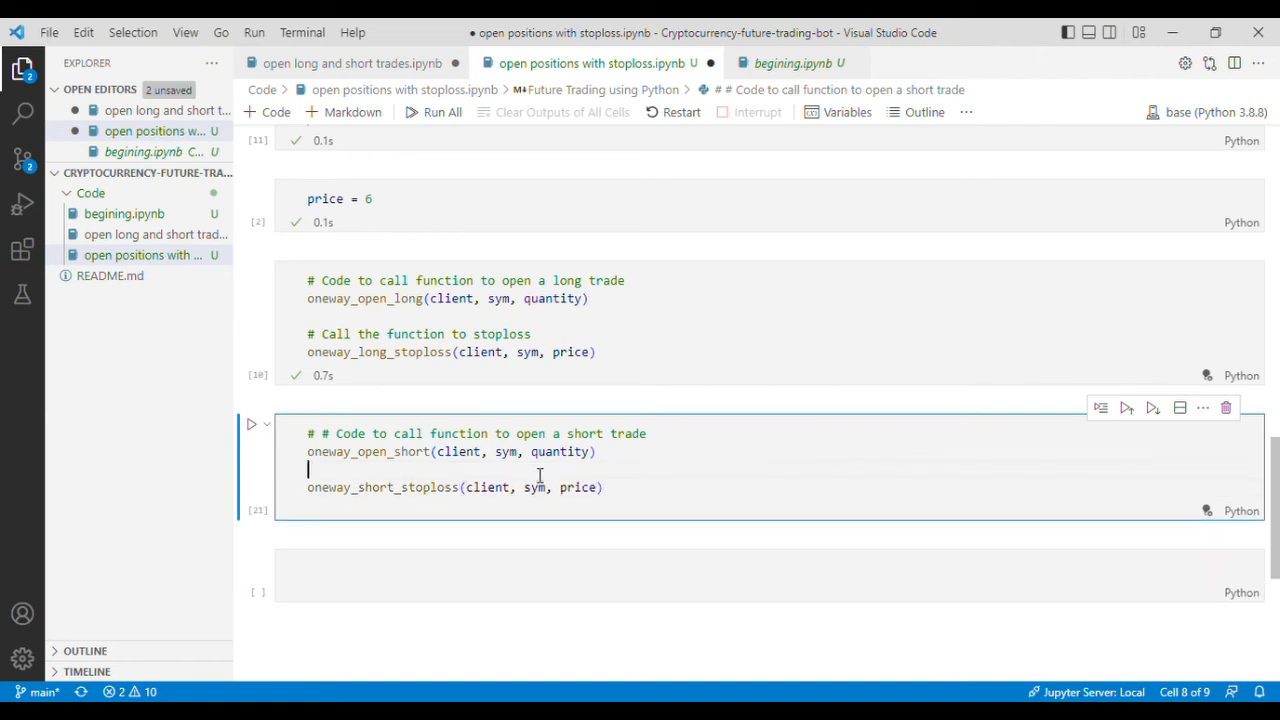
text(# c)
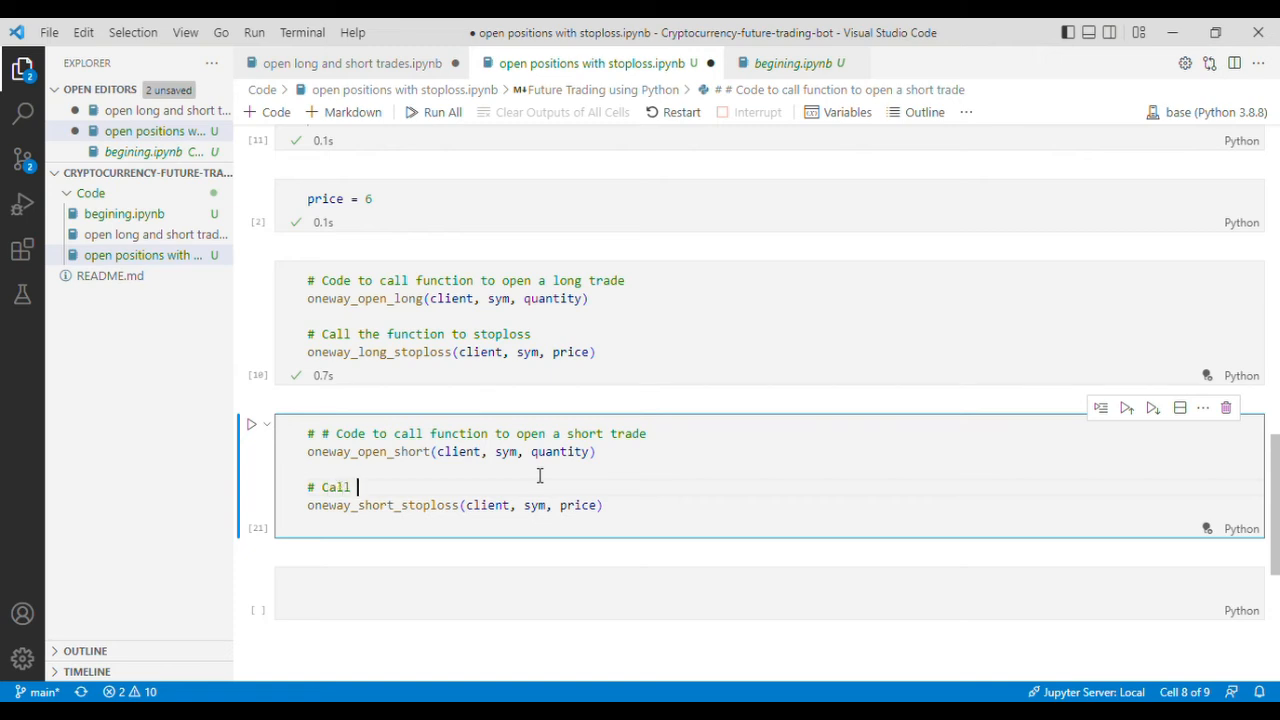
text(function)
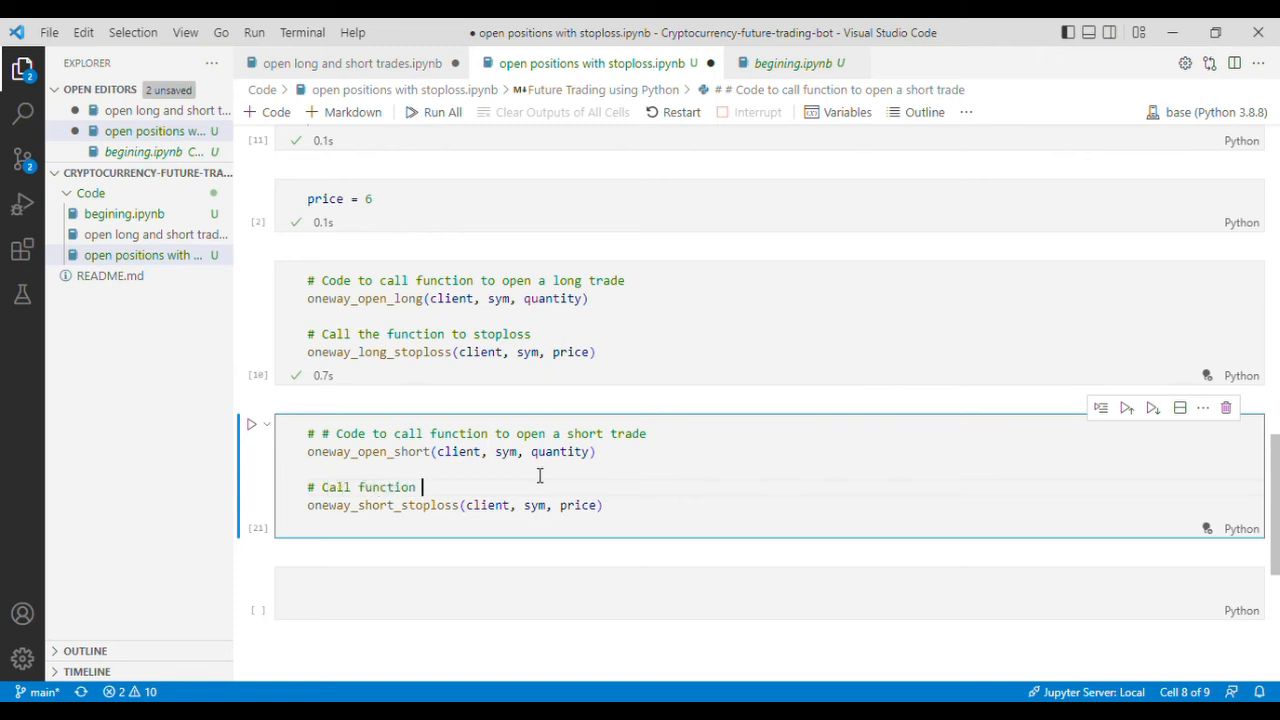
text(pt)
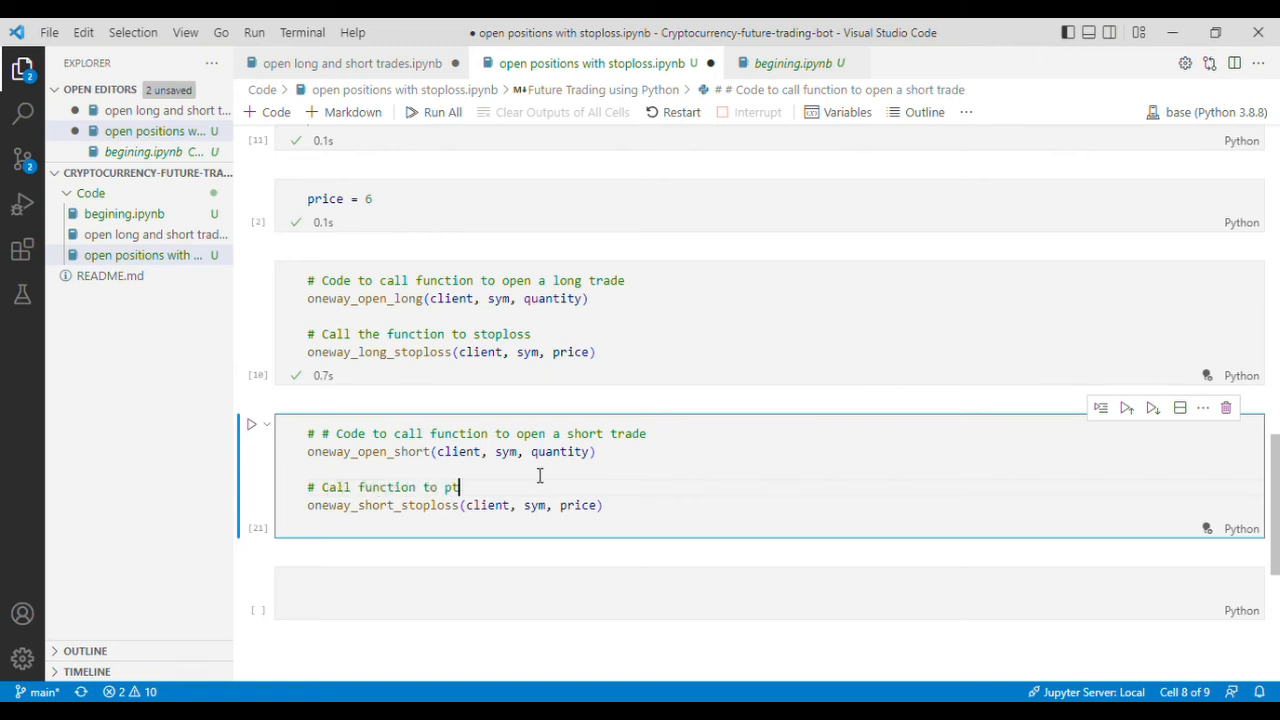
text(ut stoploss)
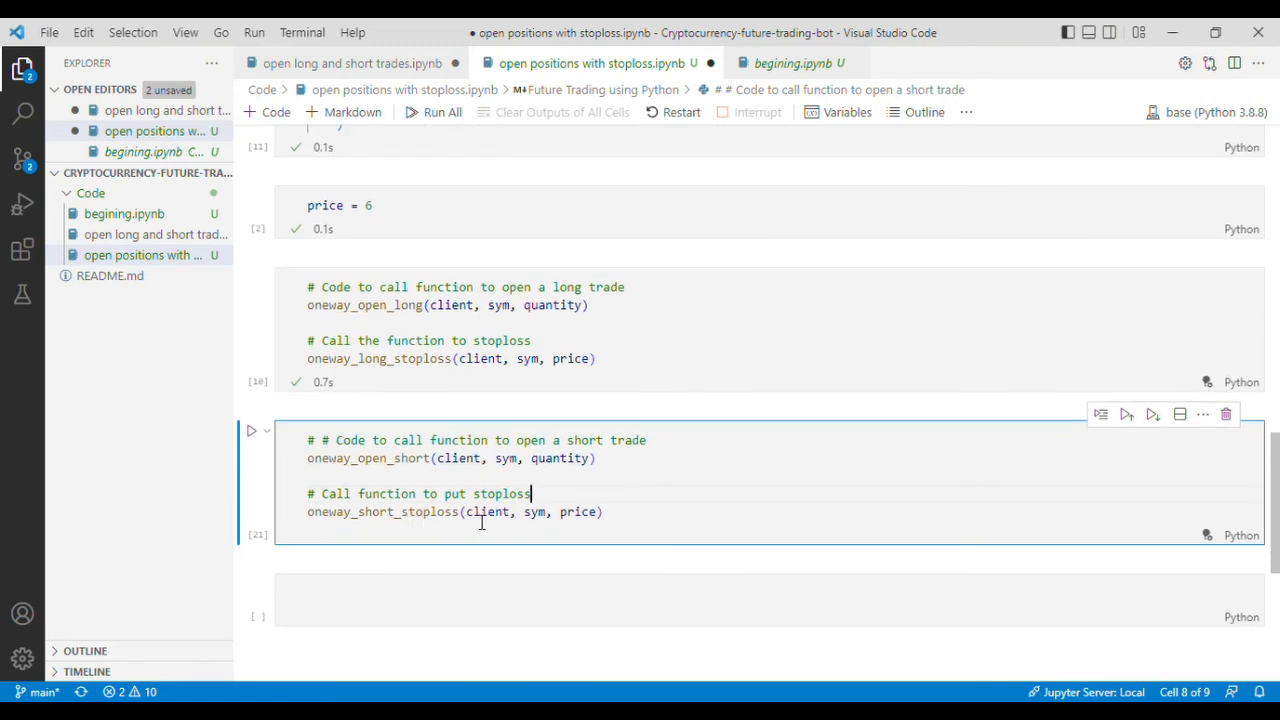
scroll(down, 3)
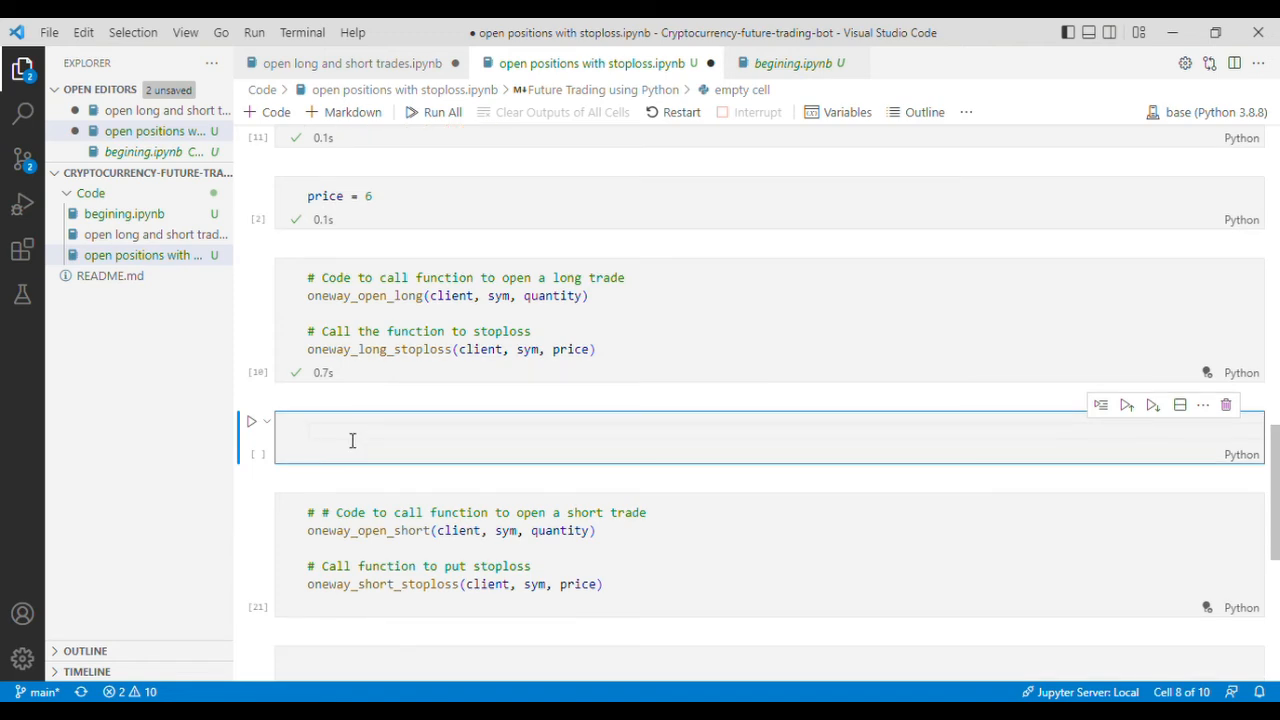
- Set price = 6.6 in the new cell and run it with the short trade plus stop-loss cell
text(price)
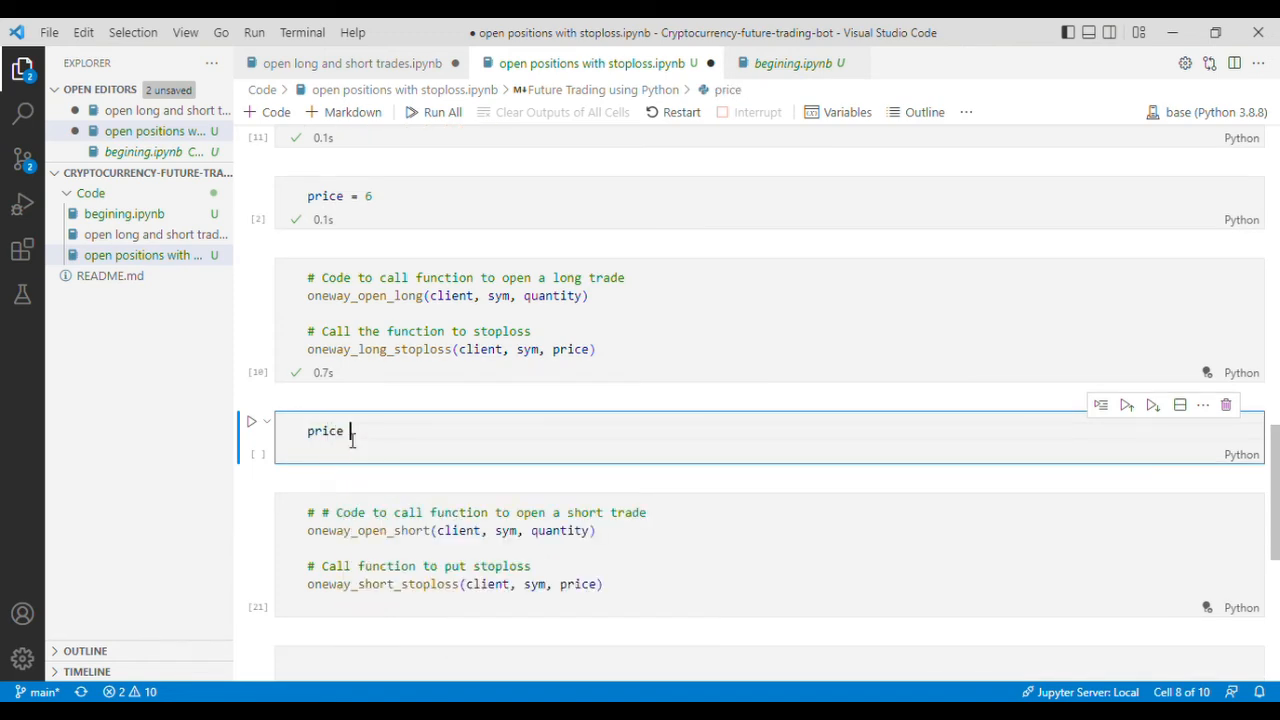
text(=)
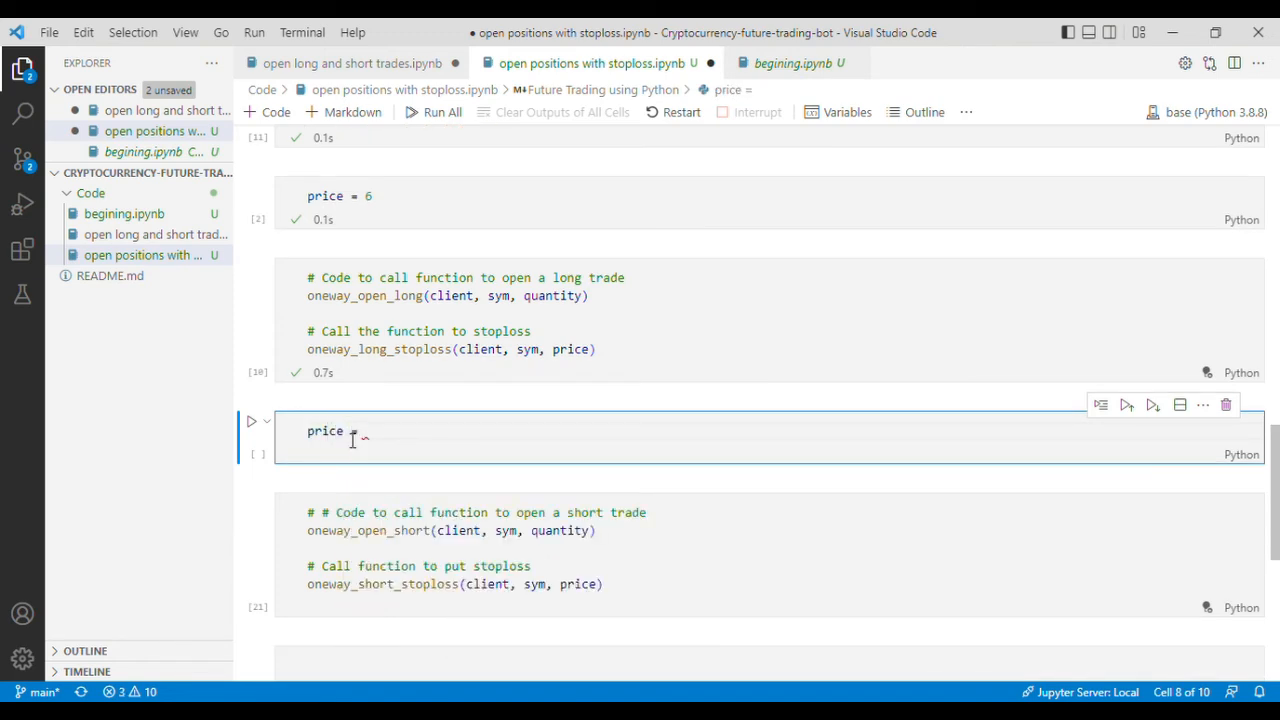
text(6.)
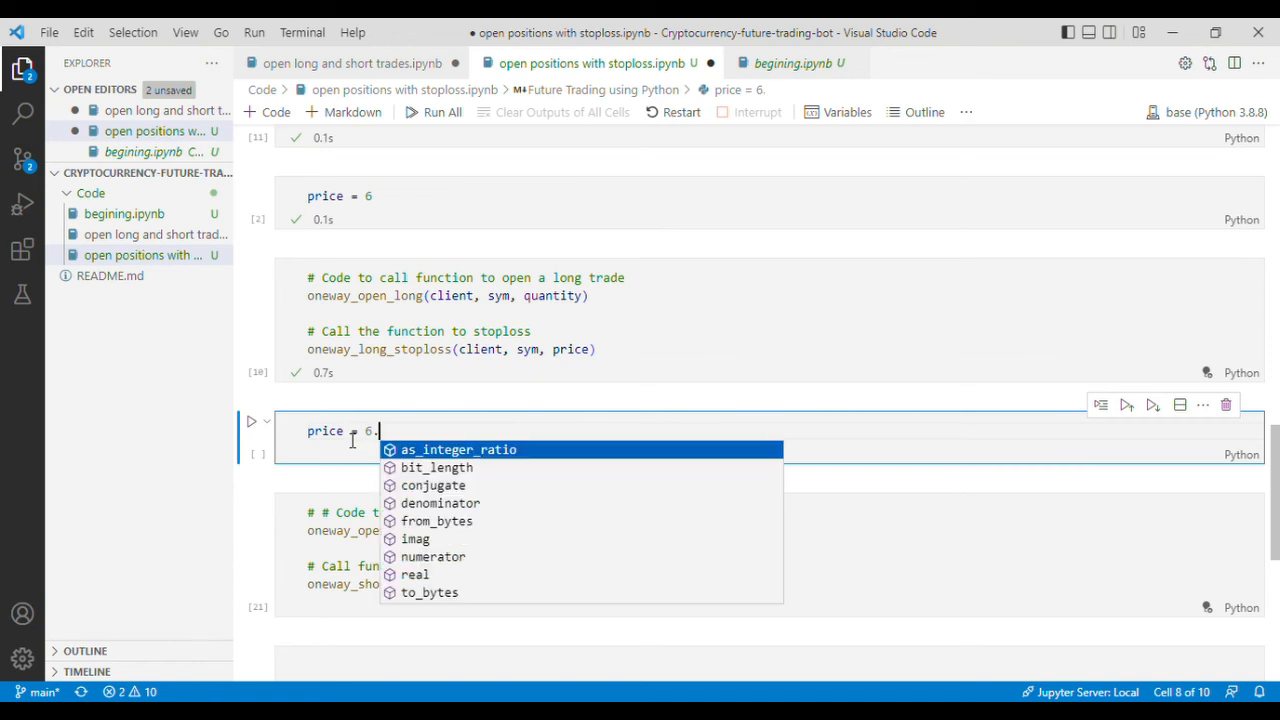
text(6)
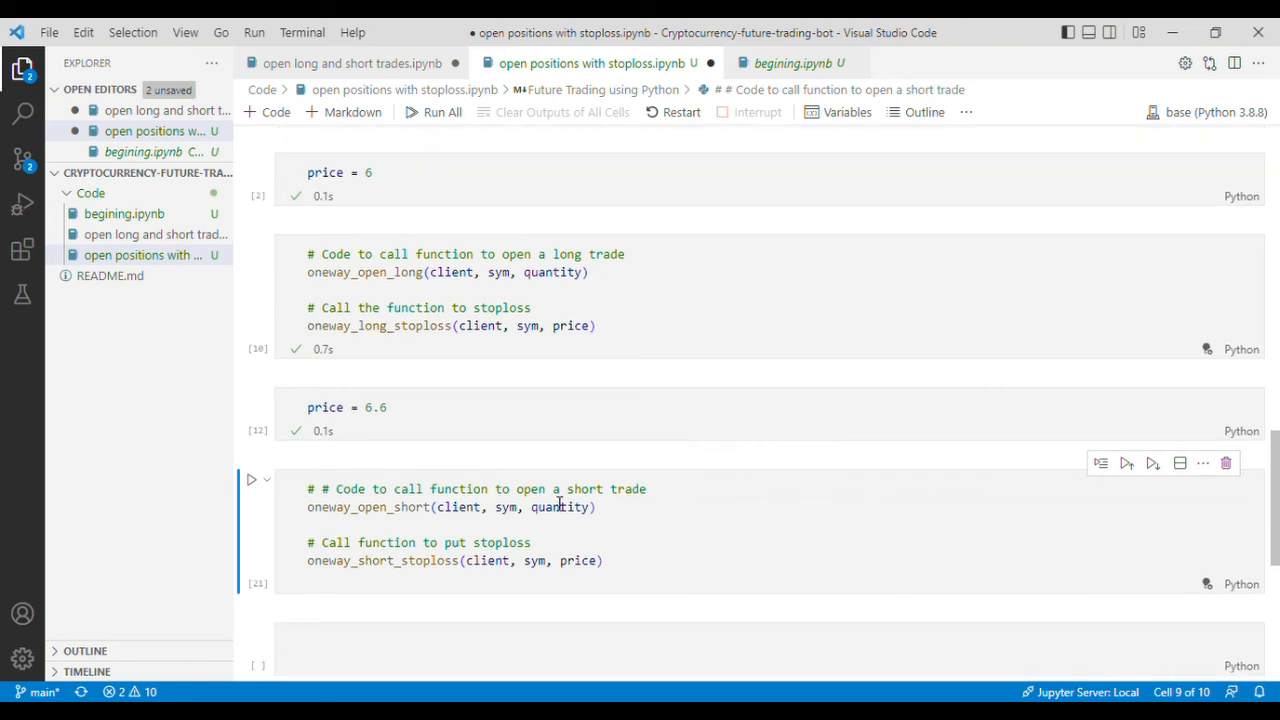
click(560, 508)
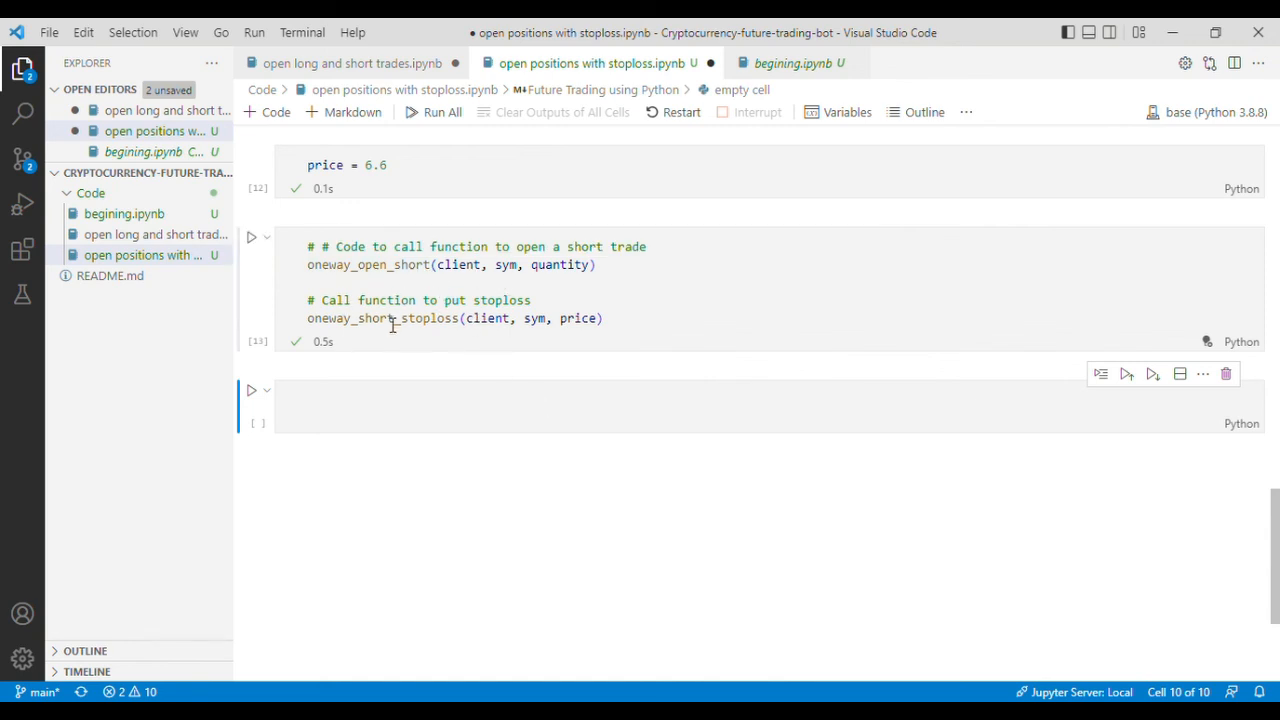
mouse_move(380, 318)
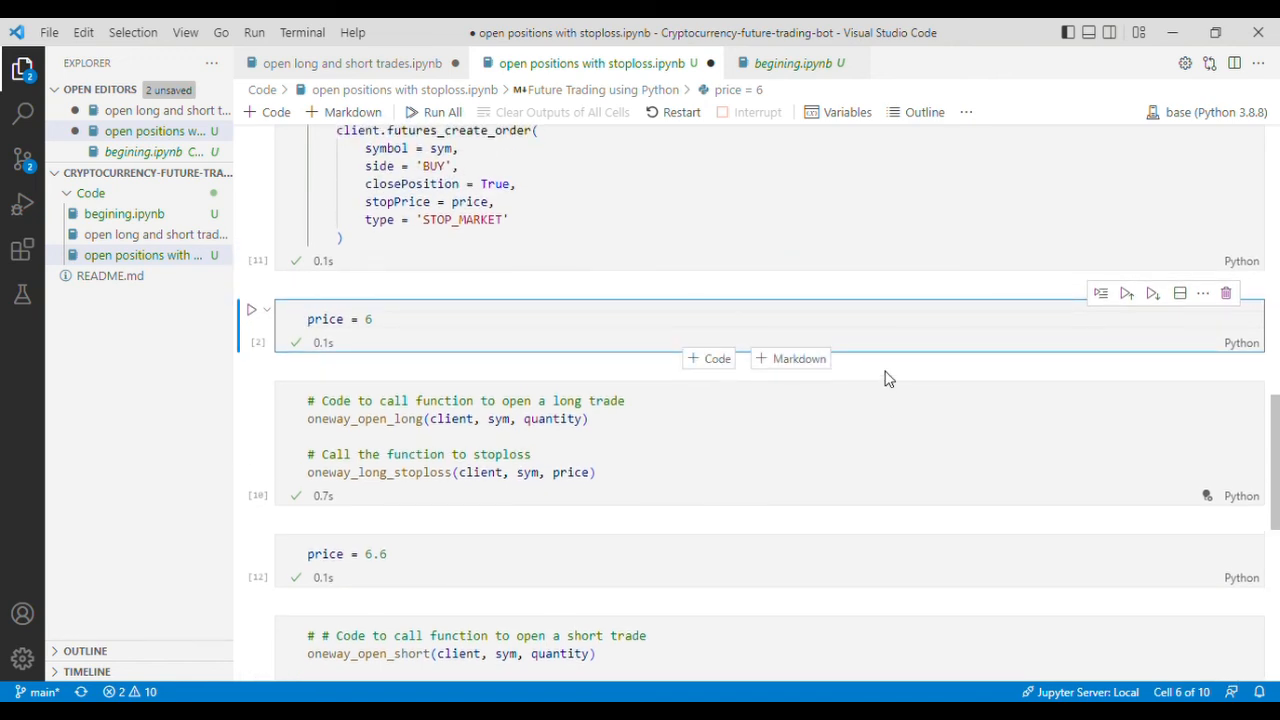
mouse_move(576, 378)
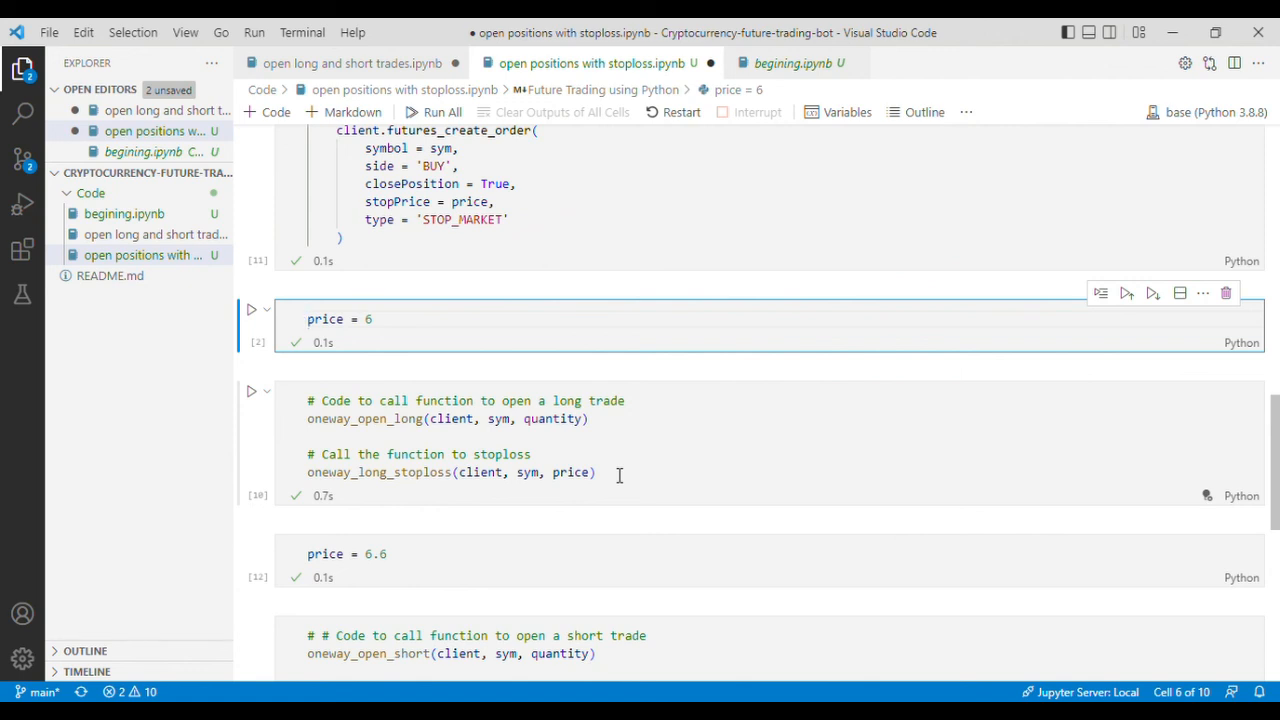
click(308, 320)
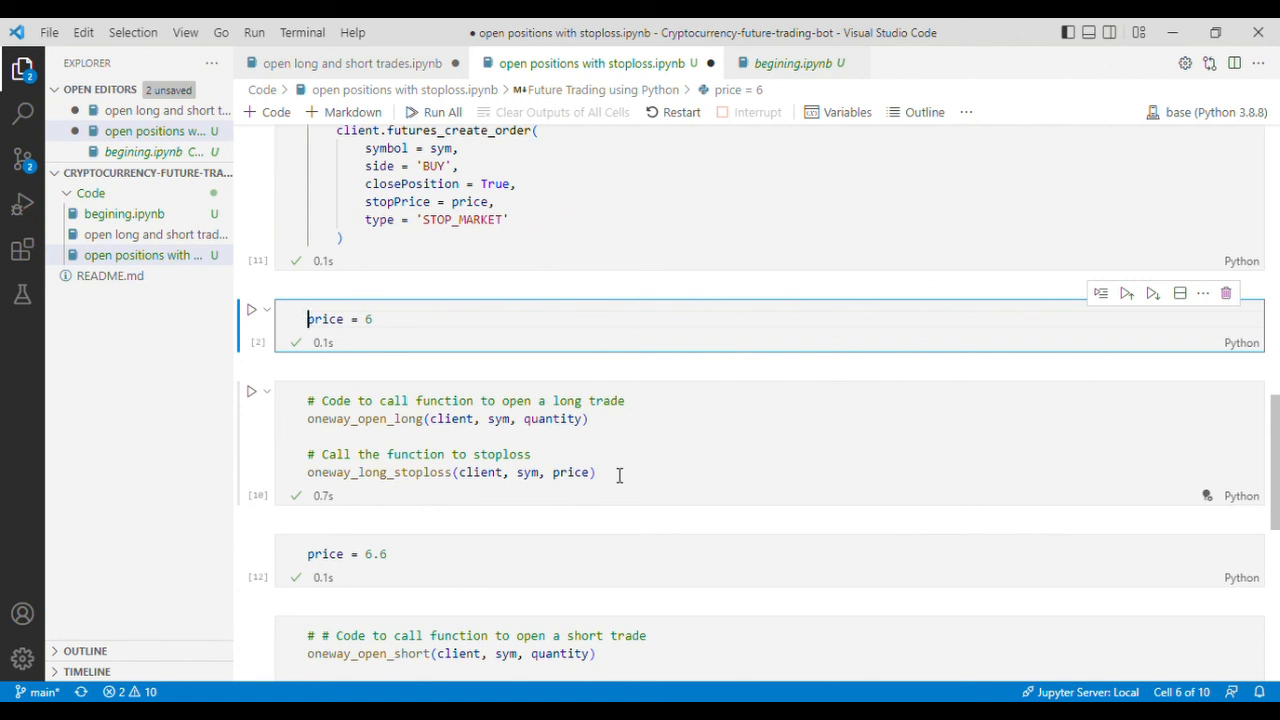